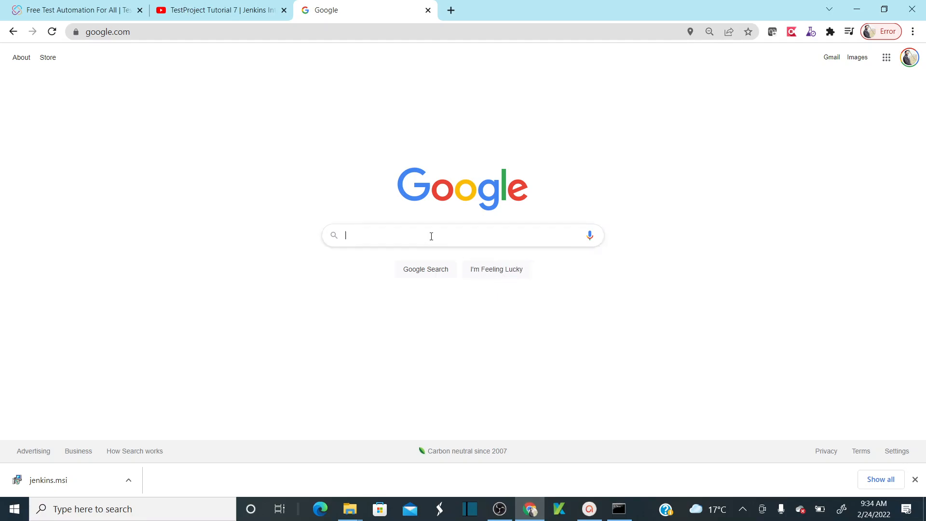
Step: Search Google for 'jenkins war download' to find the Jenkins WAR file source
{"action": "left_click", "coordinate": [431, 236]}
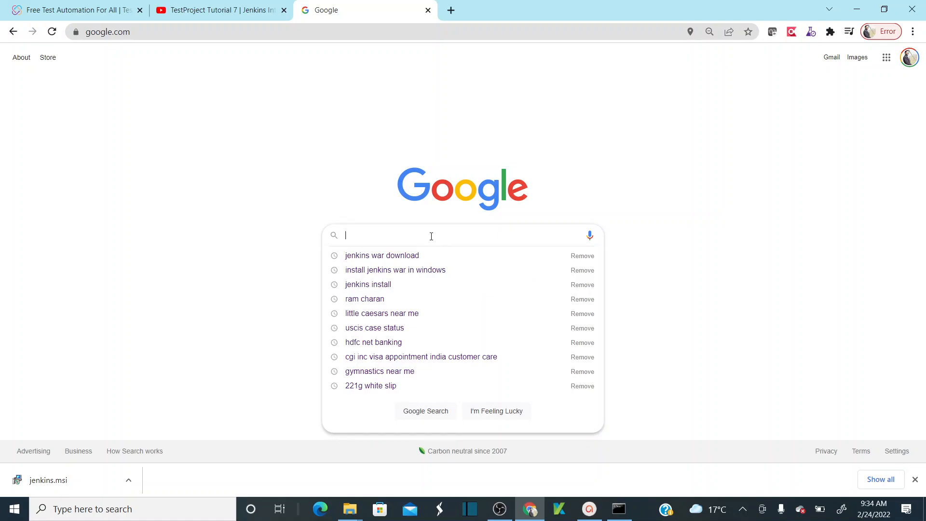
{"action": "type", "text": "jenkins war download"}
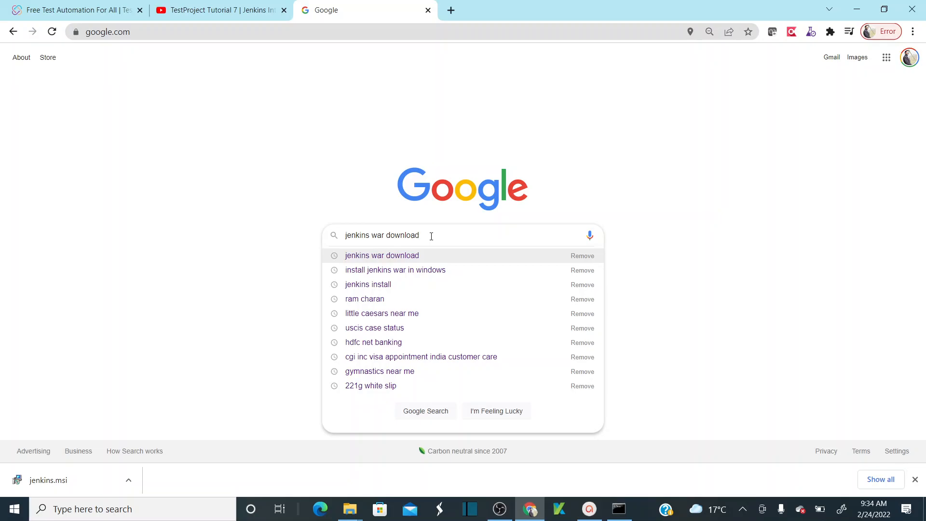
{"action": "key", "text": "Enter"}
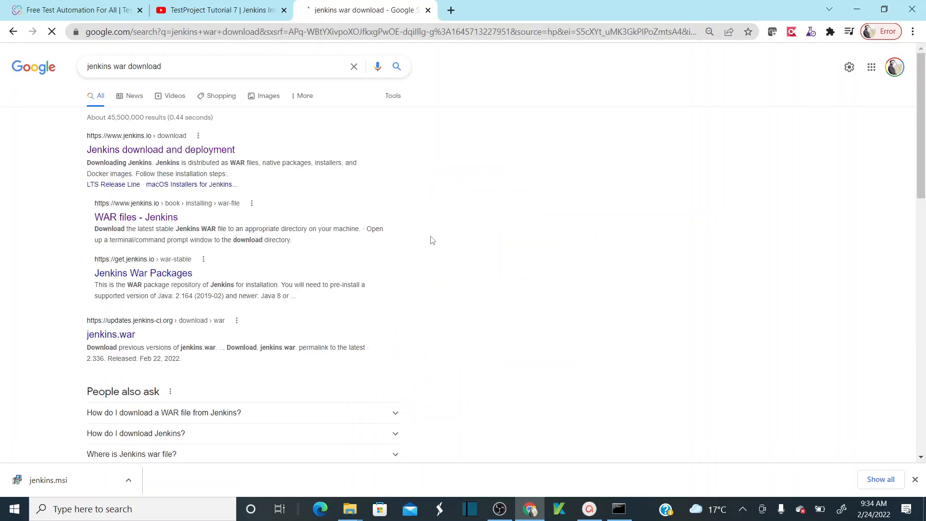
{"action": "mouse_move", "coordinate": [161, 150]}
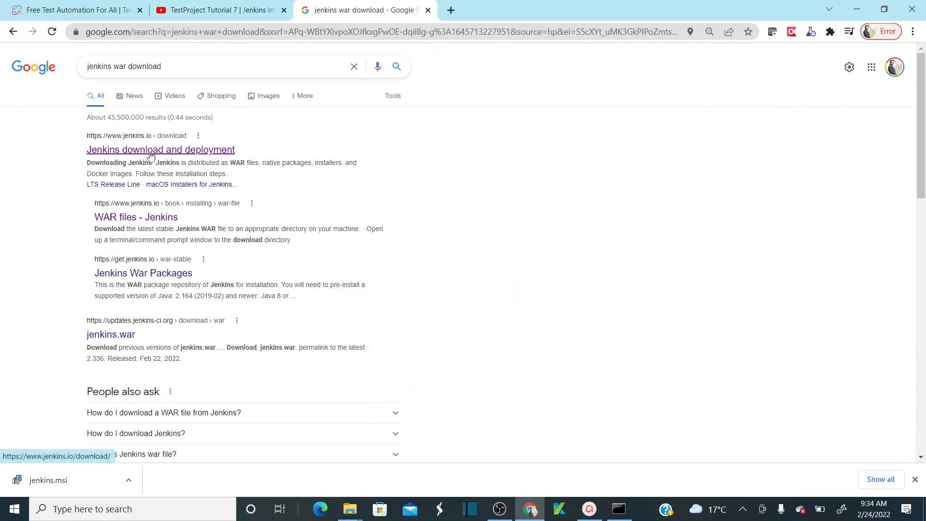
{"action": "mouse_move", "coordinate": [122, 141]}
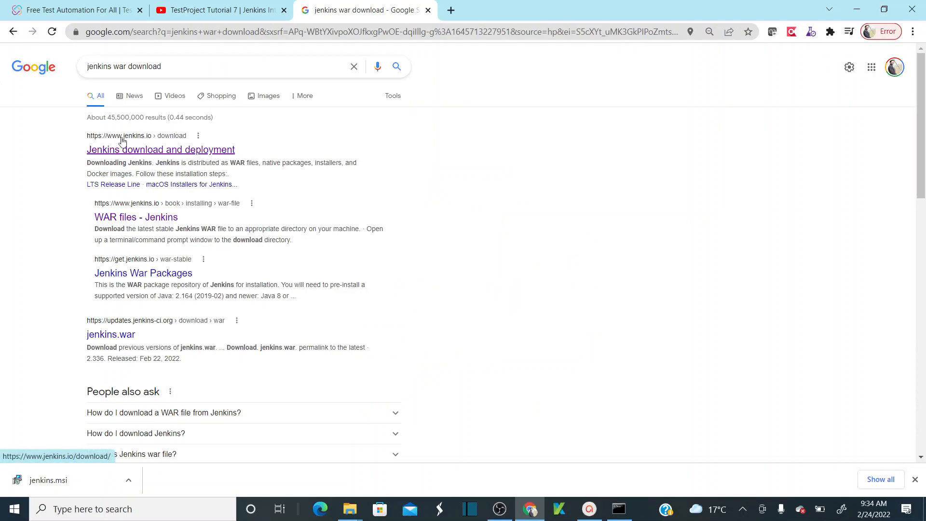
{"action": "mouse_move", "coordinate": [153, 154]}
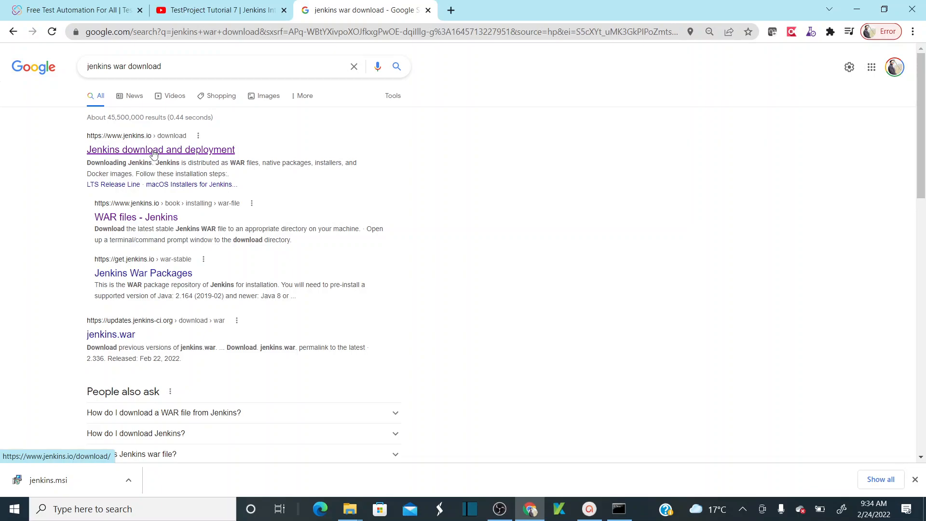
Step: From the Jenkins download page, start downloading the 2.319.3 LTS Generic Java package (.war)
{"action": "left_click", "coordinate": [160, 150]}
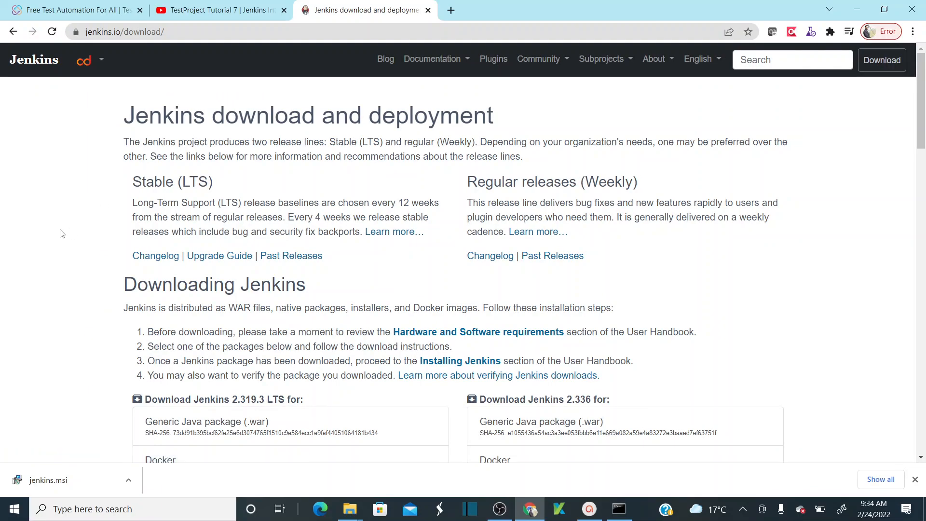
{"action": "scroll", "scroll_direction": "down", "scroll_amount": 3}
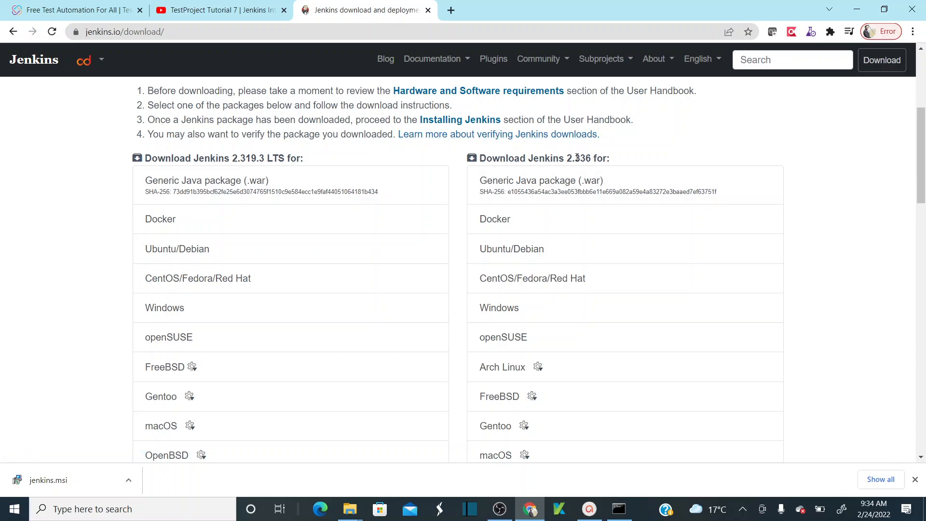
{"action": "mouse_move", "coordinate": [609, 157]}
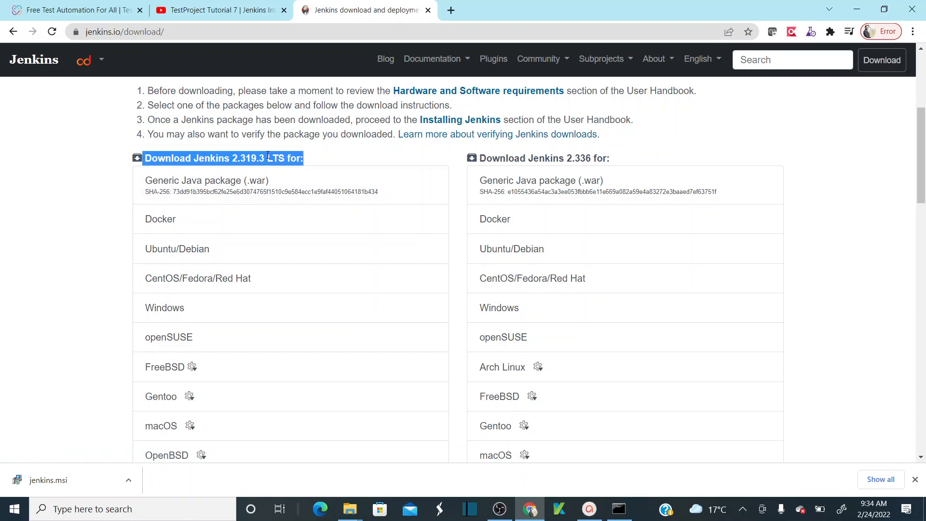
{"action": "mouse_move", "coordinate": [215, 190]}
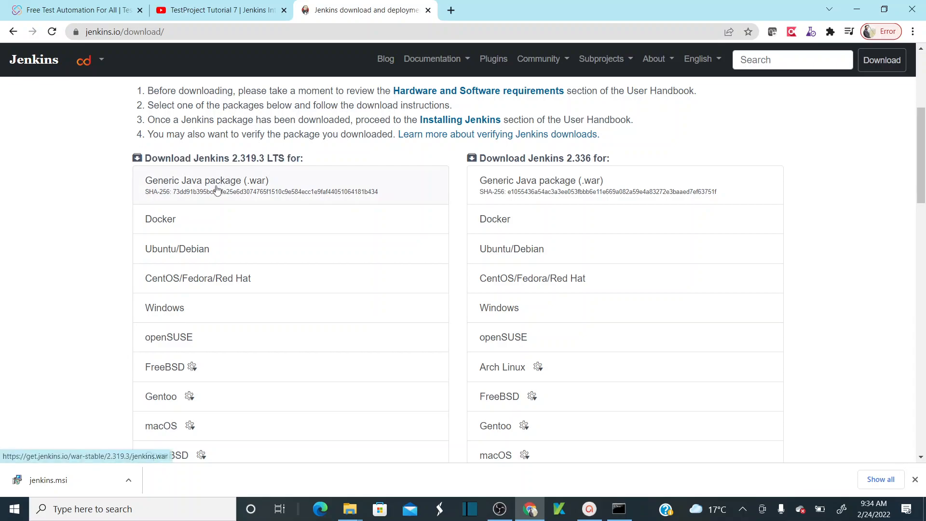
{"action": "mouse_move", "coordinate": [281, 198]}
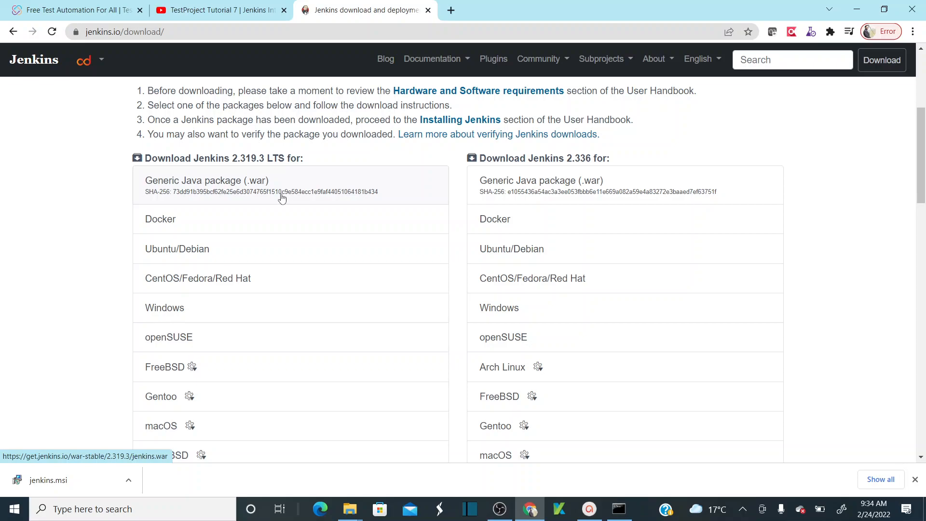
{"action": "mouse_move", "coordinate": [306, 191]}
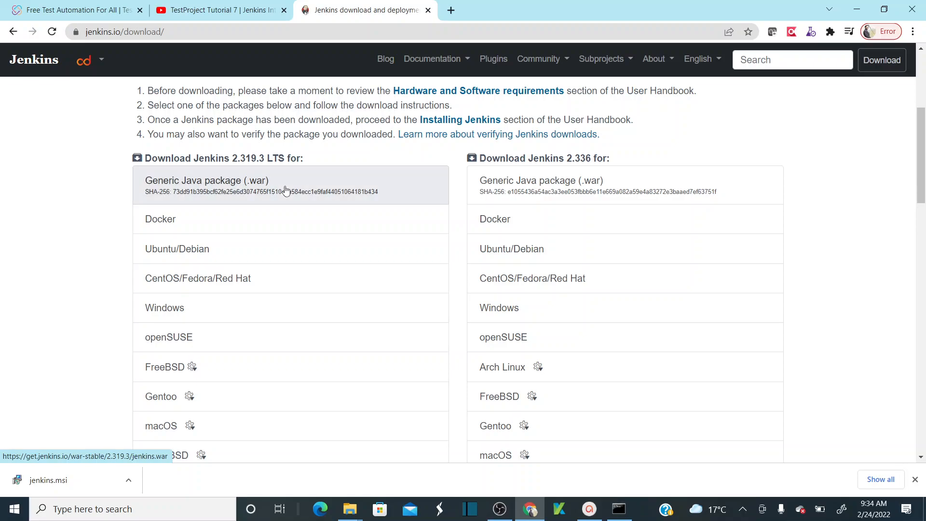
{"action": "left_click", "coordinate": [207, 181]}
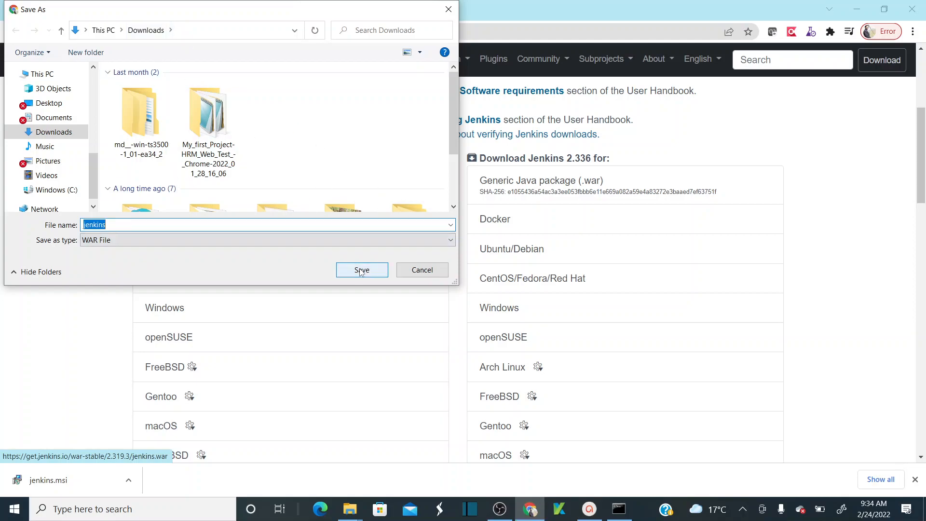
Step: Save jenkins.war (about 70 MB) into the Downloads folder
{"action": "left_click", "coordinate": [362, 270]}
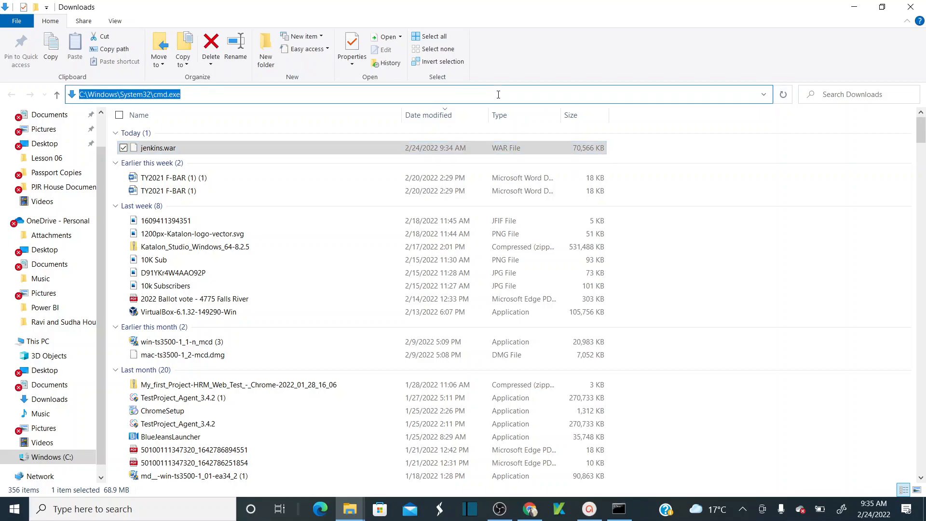
Step: Launch cmd from the Downloads address bar and run java -version, which reports java not recognized
{"action": "type", "text": "cmd"}
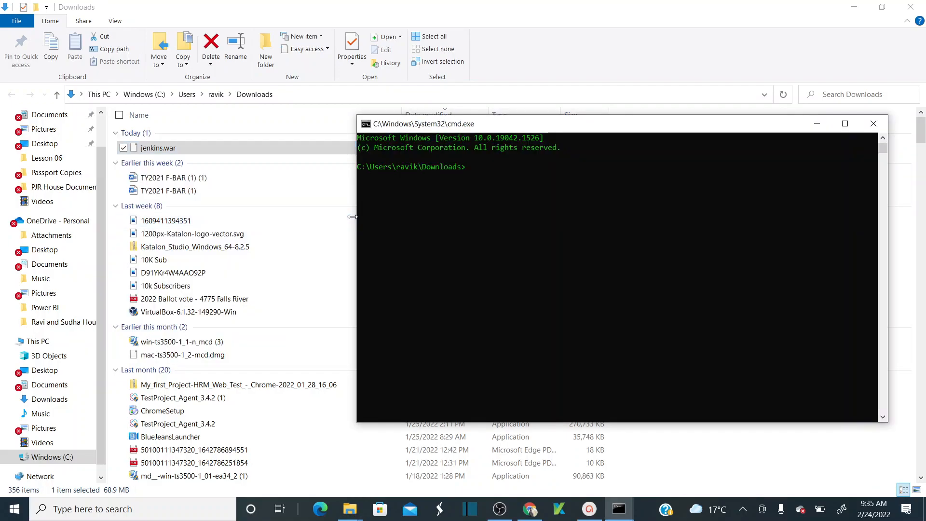
{"action": "mouse_move", "coordinate": [600, 196]}
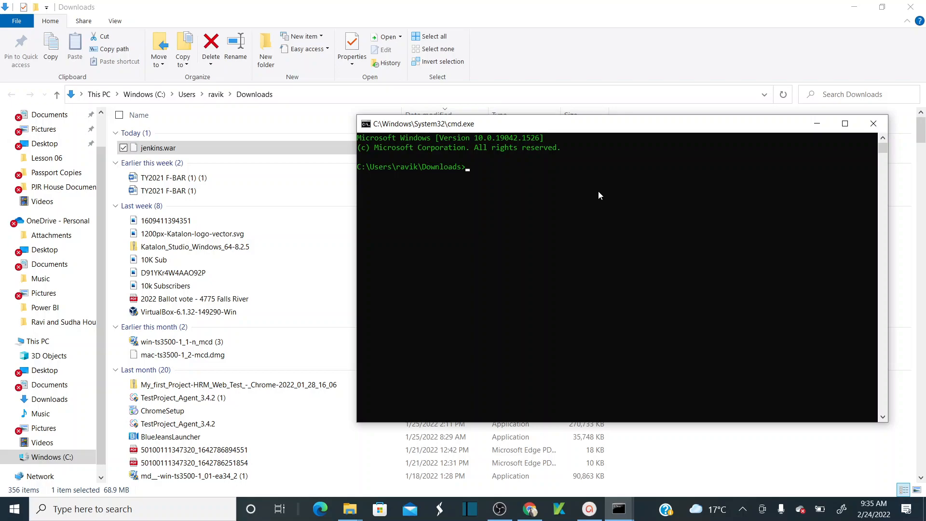
{"action": "type", "text": "ja"}
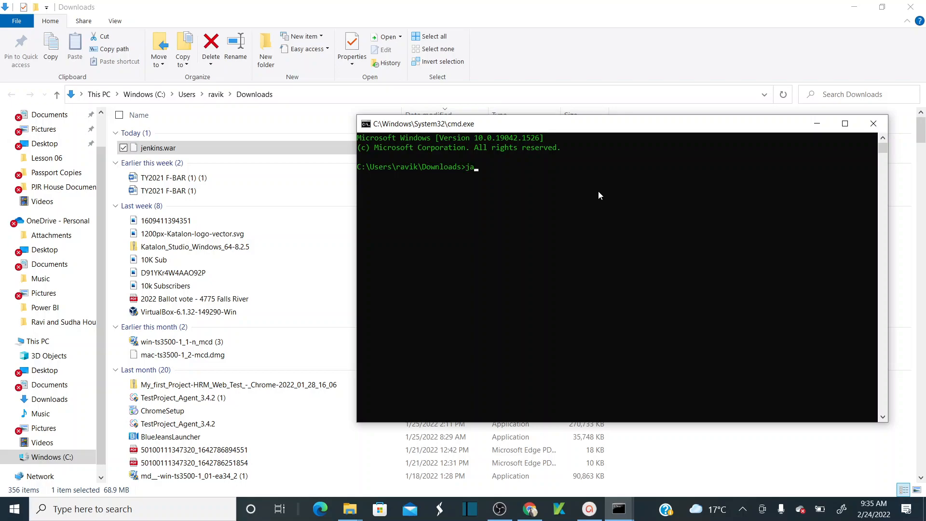
{"action": "type", "text": "va"}
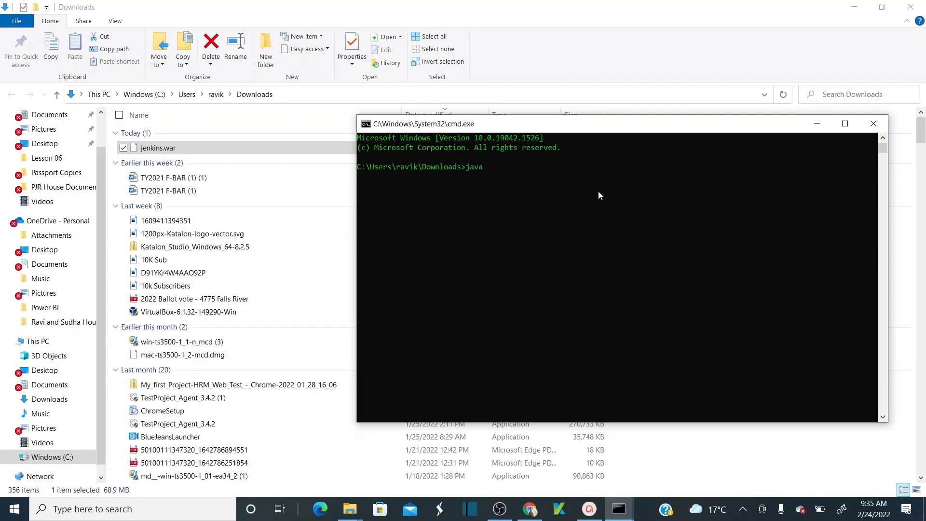
{"action": "type", "text": "-vers"}
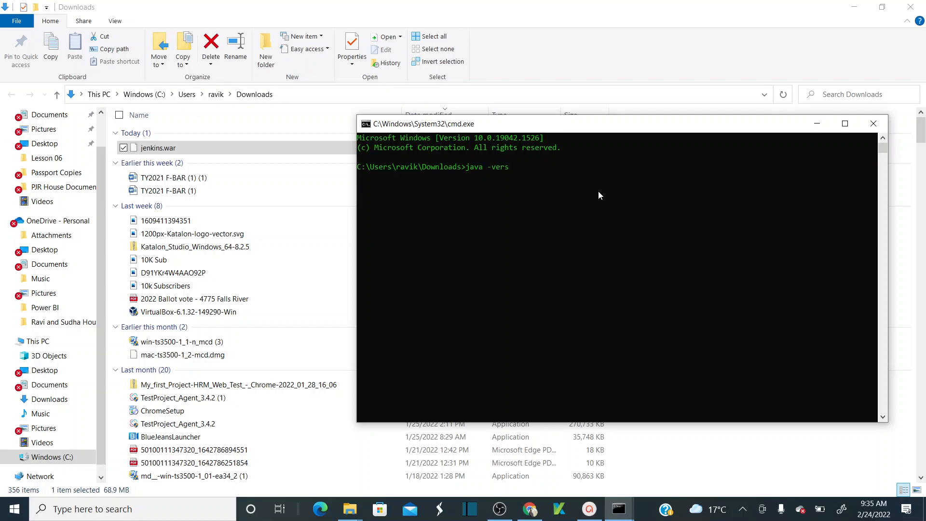
{"action": "type", "text": "ion"}
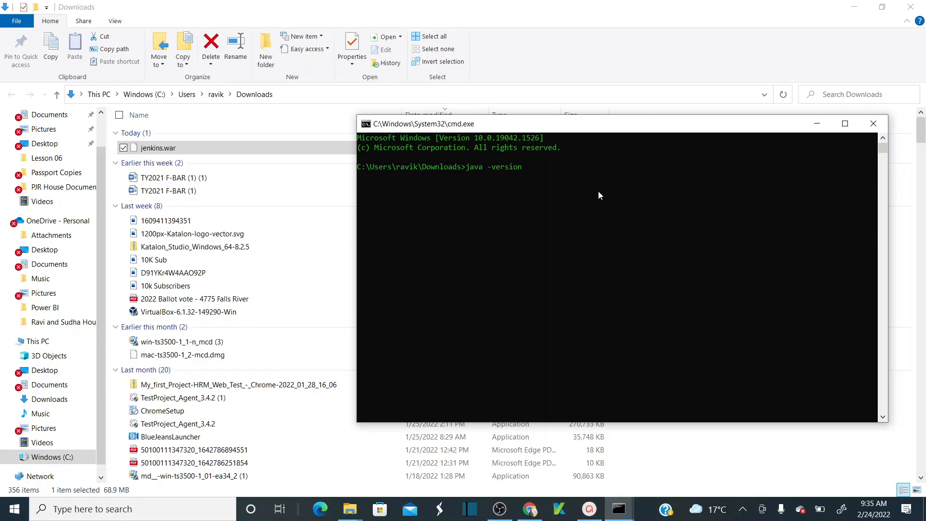
{"action": "key", "text": "enter"}
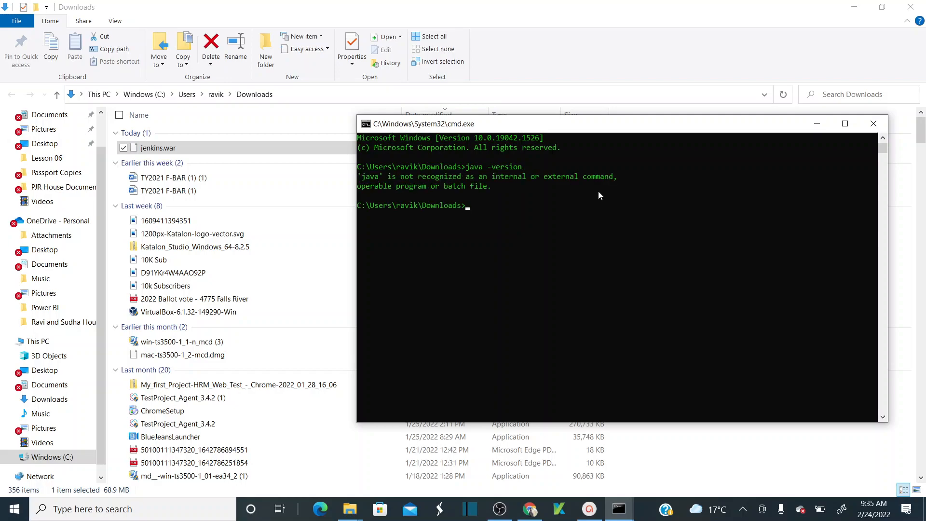
Step: Retry with java --version, again getting 'java' is not recognized
{"action": "type", "text": "java"}
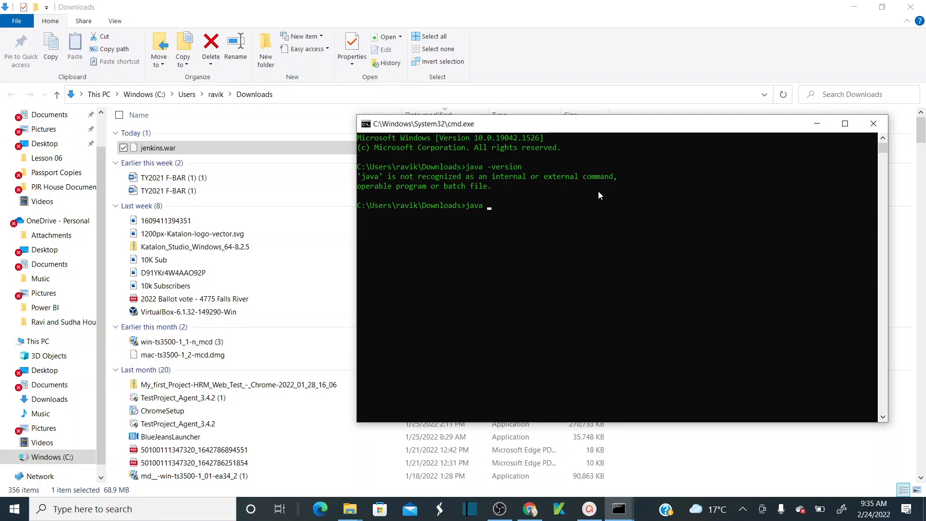
{"action": "type", "text": "-"}
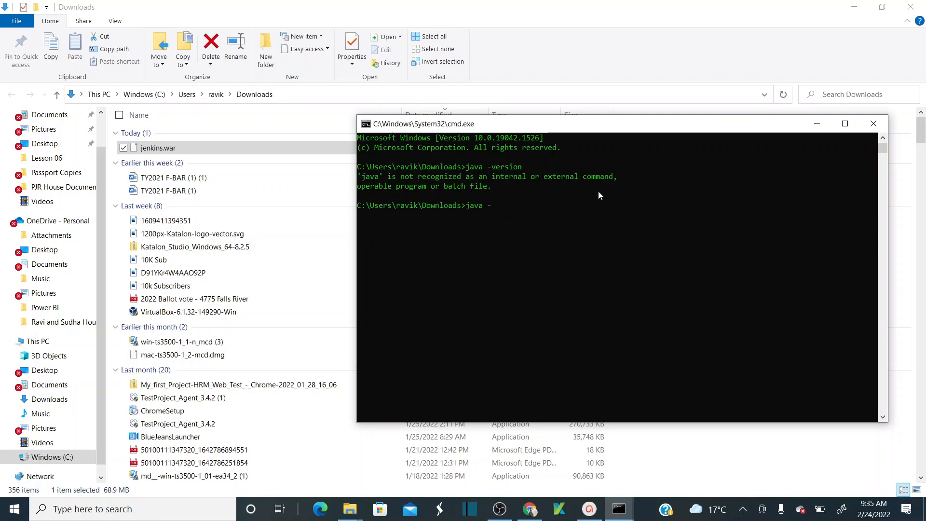
{"action": "type", "text": "-versio"}
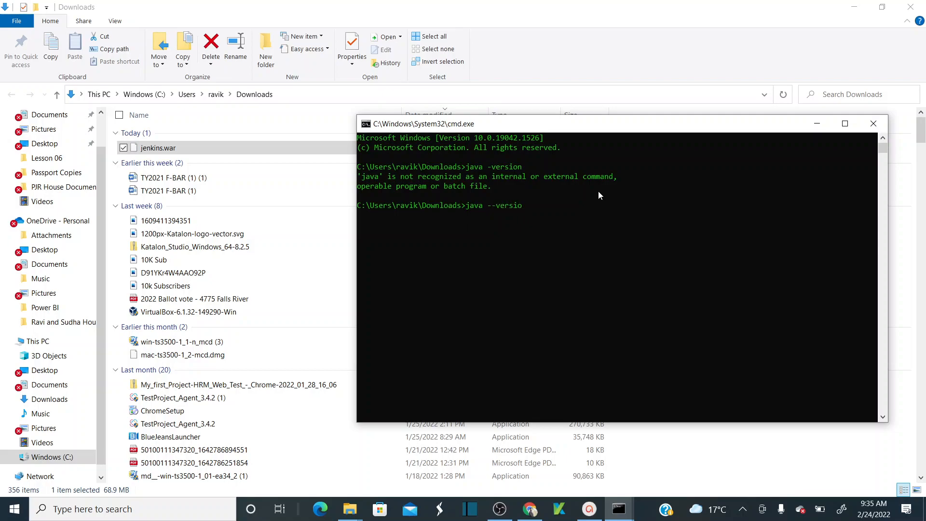
{"action": "key", "text": "enter"}
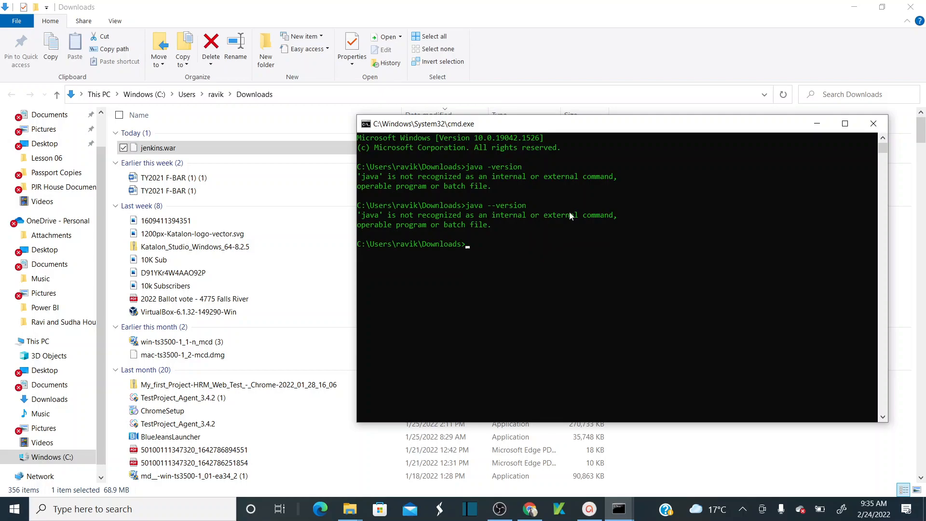
{"action": "mouse_move", "coordinate": [546, 250]}
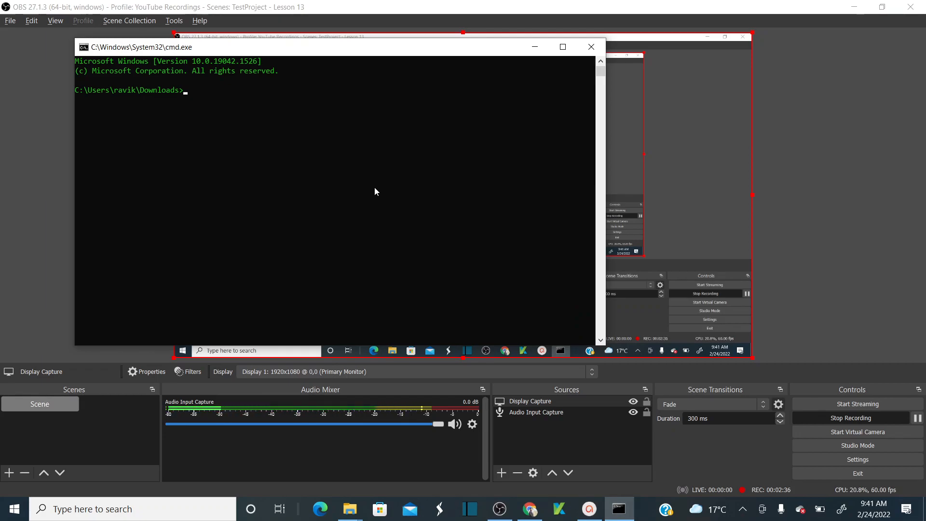
Step: Start a fresh Command Prompt and re-run java -version to check for Java again
{"action": "type", "text": "java -ve"}
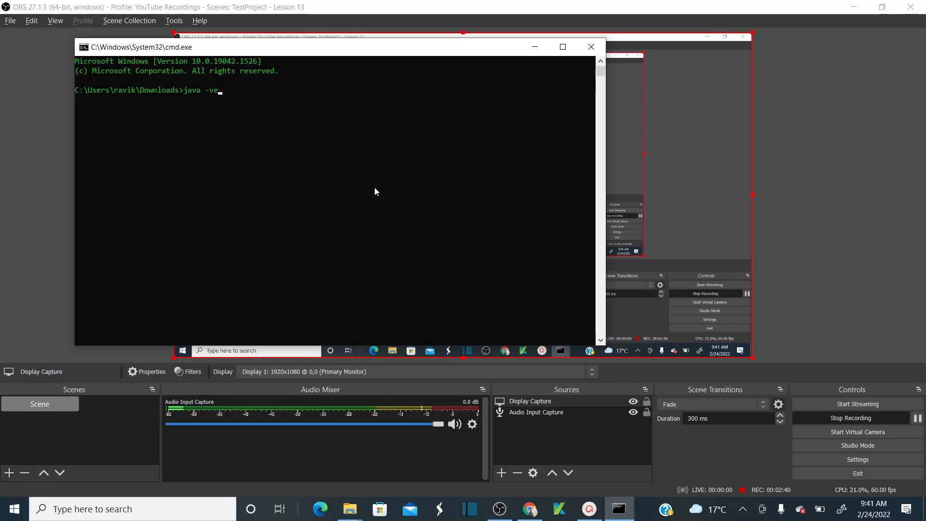
{"action": "type", "text": "rsion"}
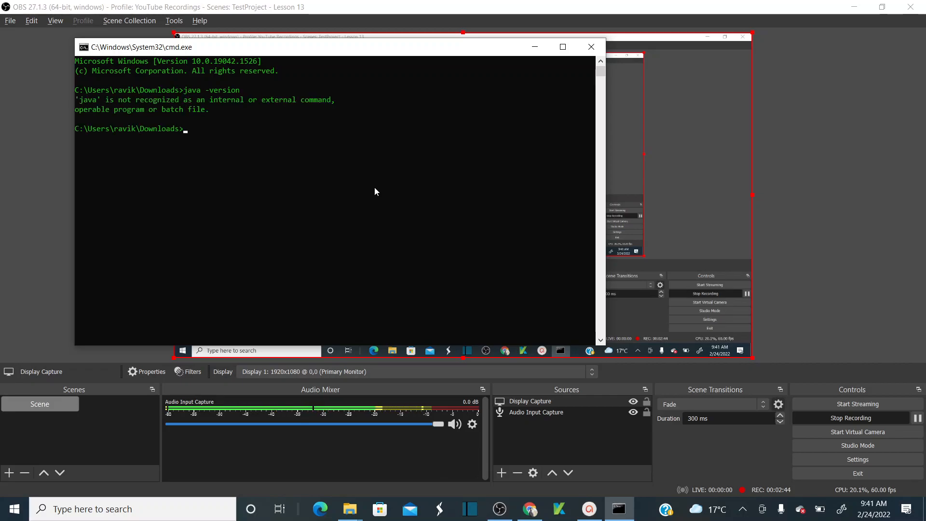
{"action": "mouse_move", "coordinate": [502, 122]}
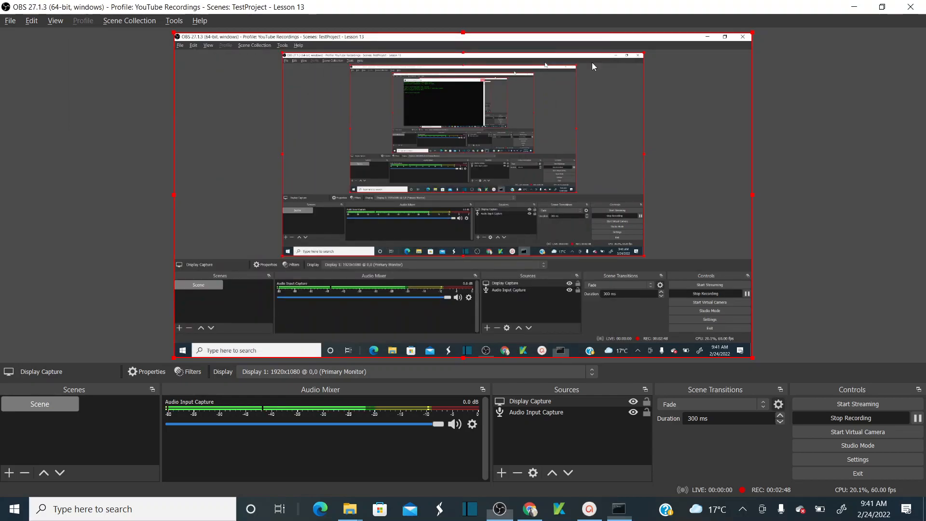
{"action": "type", "text": "cmd"}
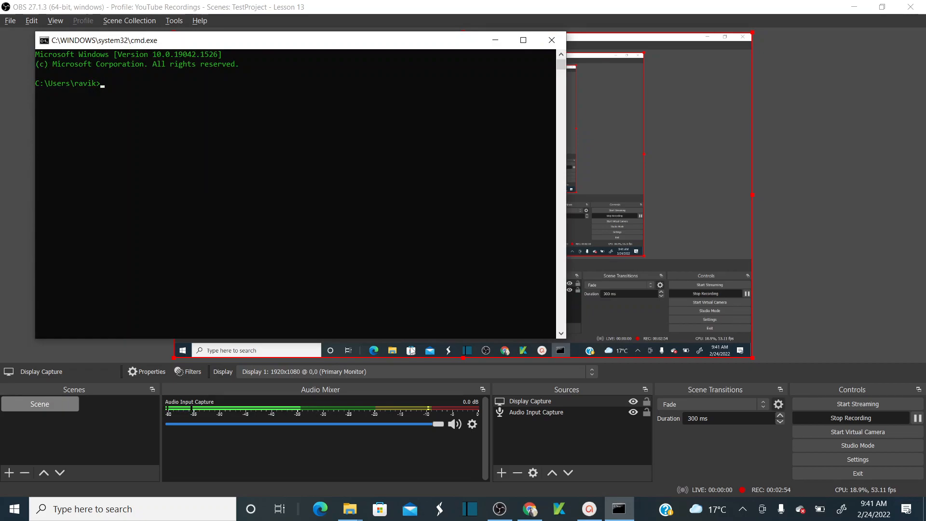
{"action": "type", "text": "java"}
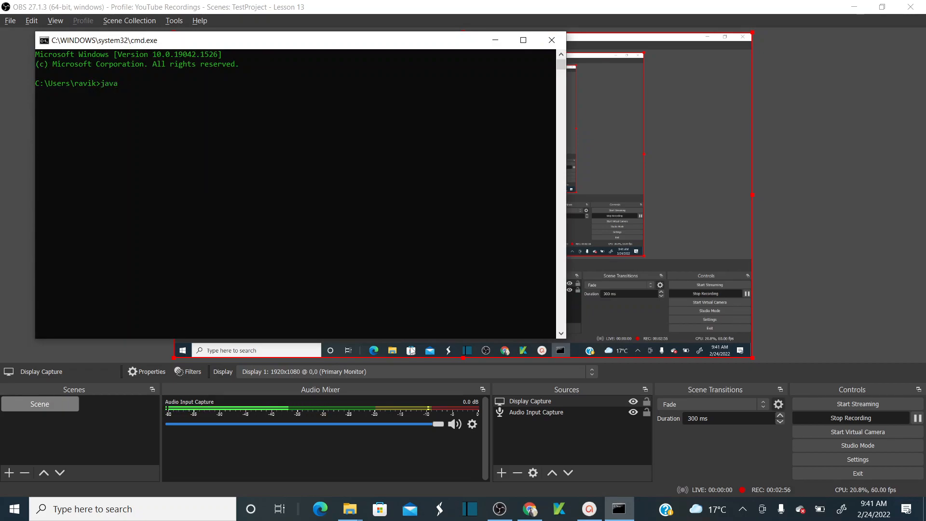
{"action": "type", "text": "-version"}
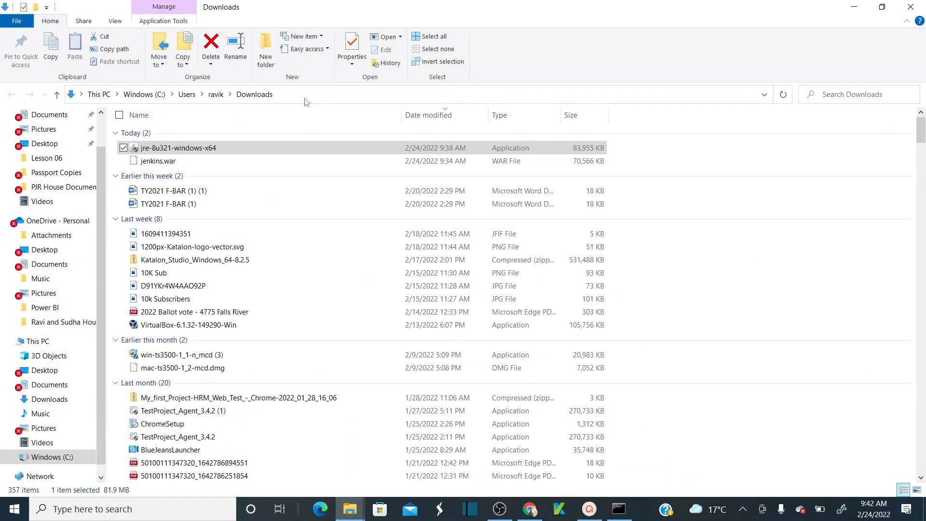
Step: Run java -version in a new prompt in Downloads, confirming Java 1.8.0_321, and select jenkins.war
{"action": "type", "text": "ce"}
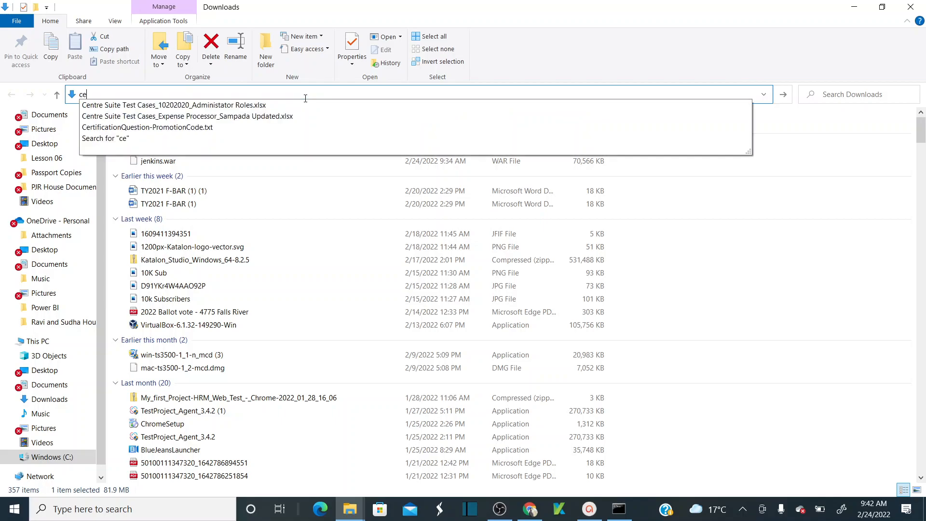
{"action": "key", "text": "backspace"}
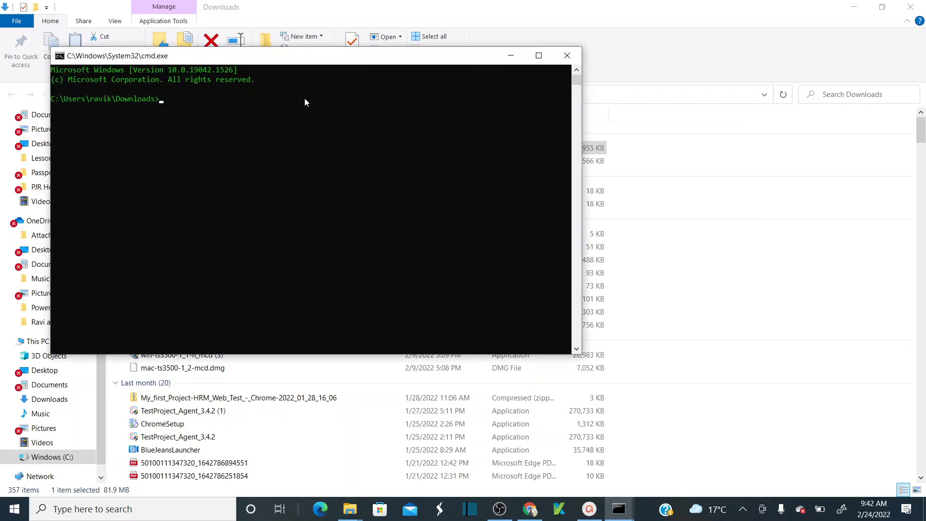
{"action": "type", "text": "java -ve"}
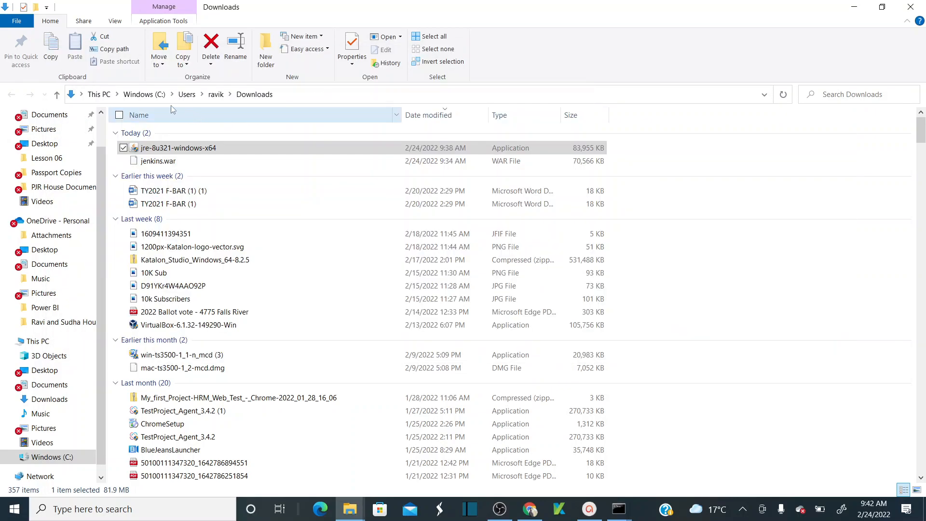
{"action": "left_click", "coordinate": [158, 161]}
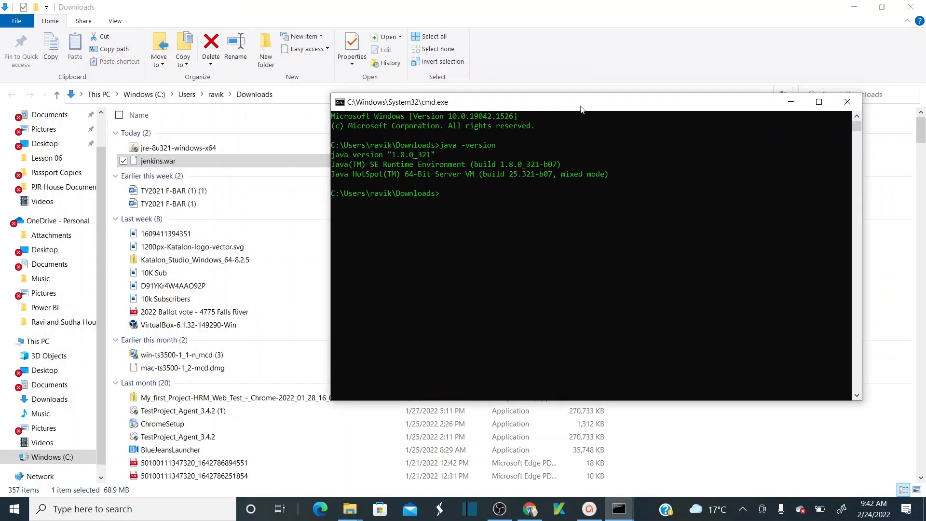
Step: Enter java -jar C:\Users\ravik\Downloads\jenkins.war to launch Jenkins
{"action": "type", "text": "java -jar"}
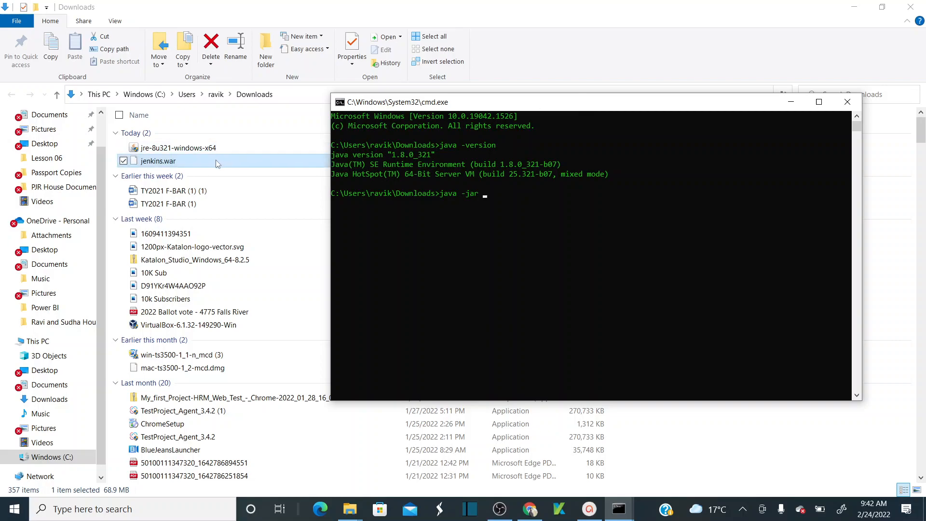
{"action": "type", "text": "C:\\Users\\ravik\\Downloads\\jenkins.war"}
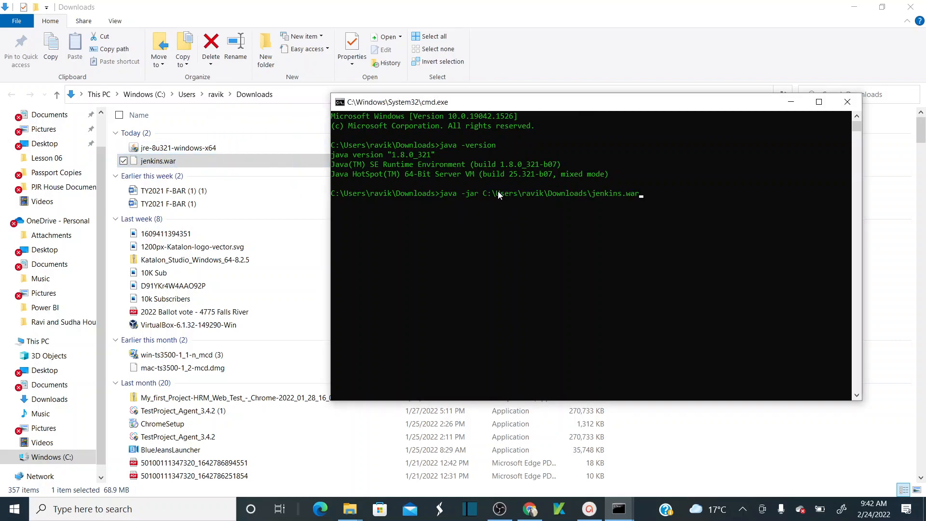
{"action": "mouse_move", "coordinate": [569, 230]}
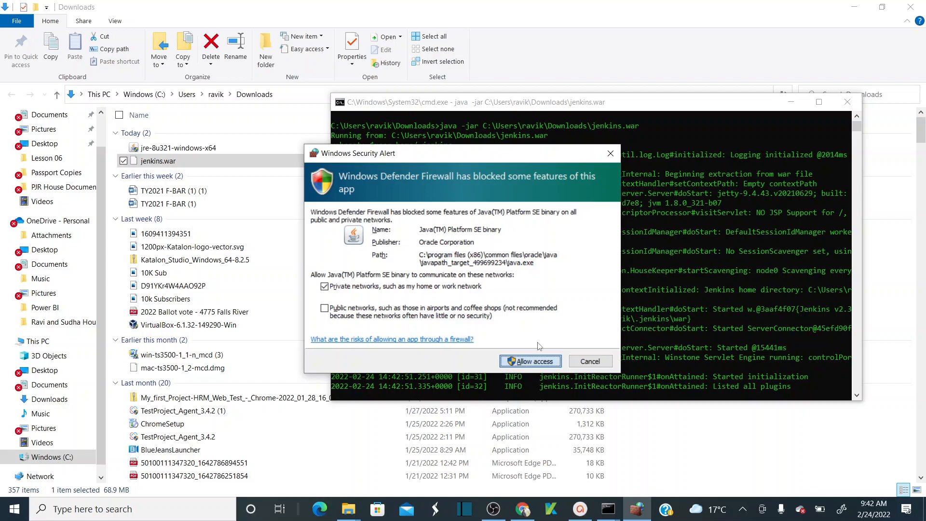
Step: Allow Java through the firewall on private networks and copy the initialAdminPassword file path from the log
{"action": "left_click", "coordinate": [530, 360]}
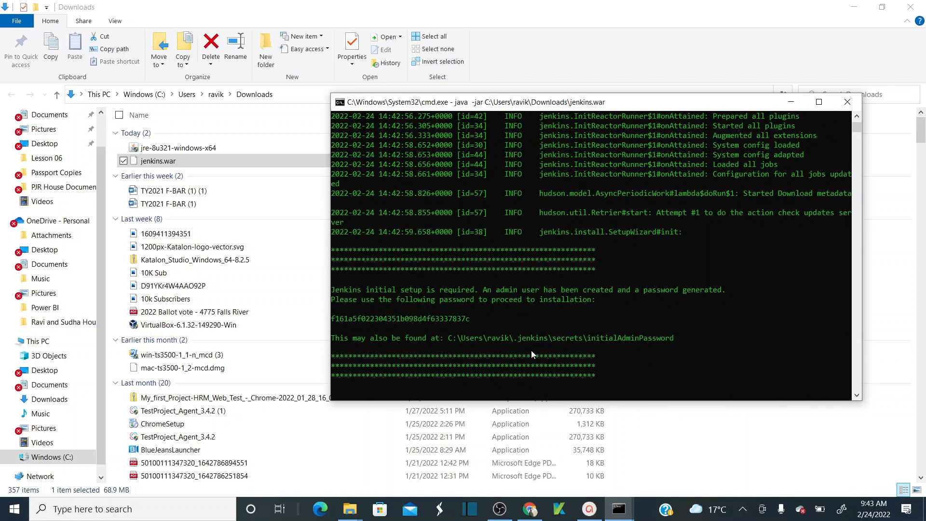
{"action": "mouse_move", "coordinate": [425, 309]}
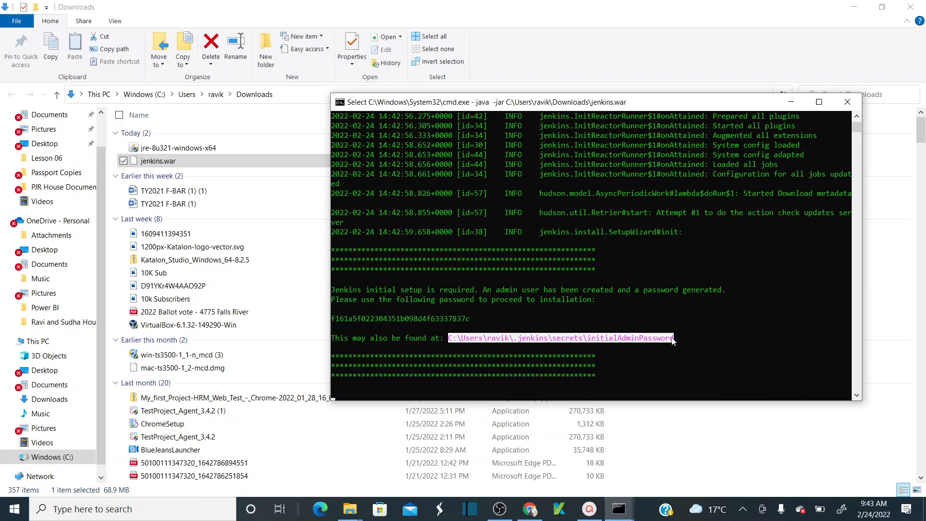
{"action": "left_click", "coordinate": [572, 334]}
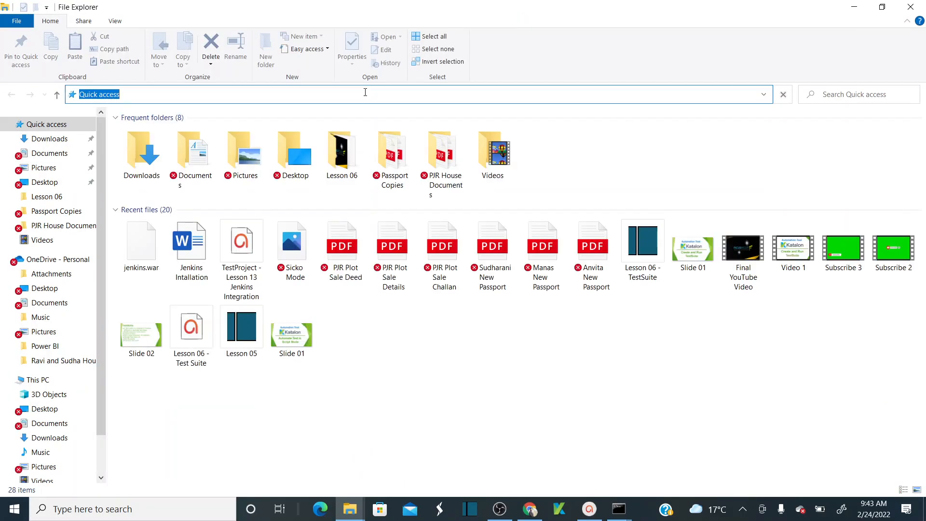
Step: Navigate to C:\Users\ravik\.jenkins\secrets and select the initialAdminPassword file
{"action": "type", "text": "C:\\Users\\ravik\\.jenkins\\secrets\\initialAdminPassword"}
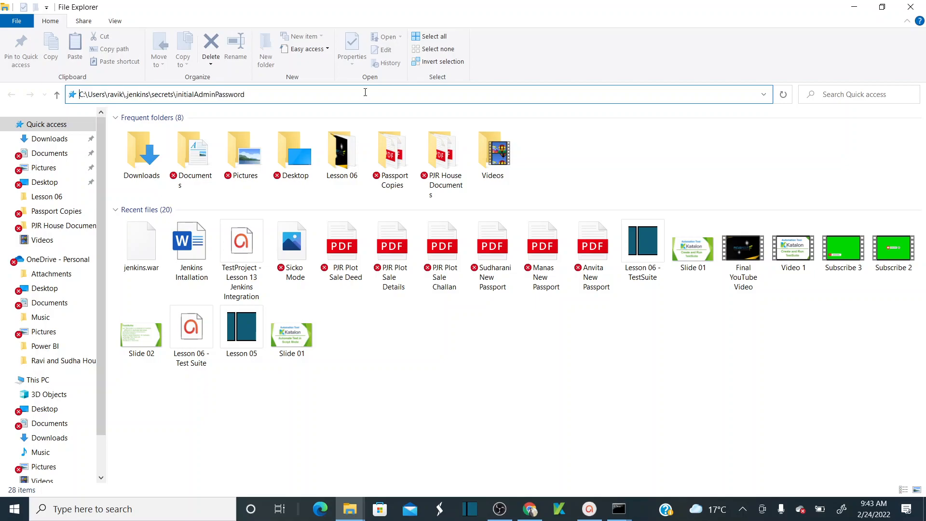
{"action": "mouse_move", "coordinate": [269, 89]}
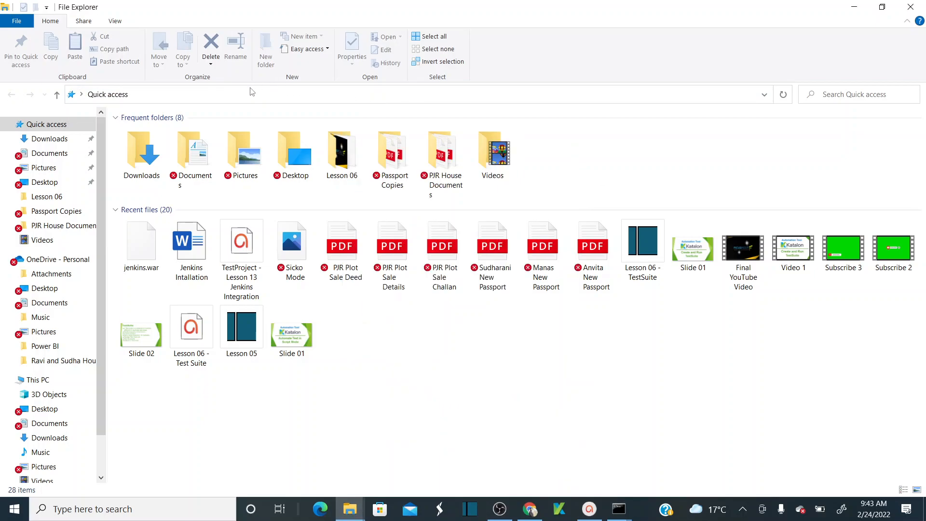
{"action": "type", "text": "C:\\Users\\ravik.jenkins\\secrets\\initialAdminPassword"}
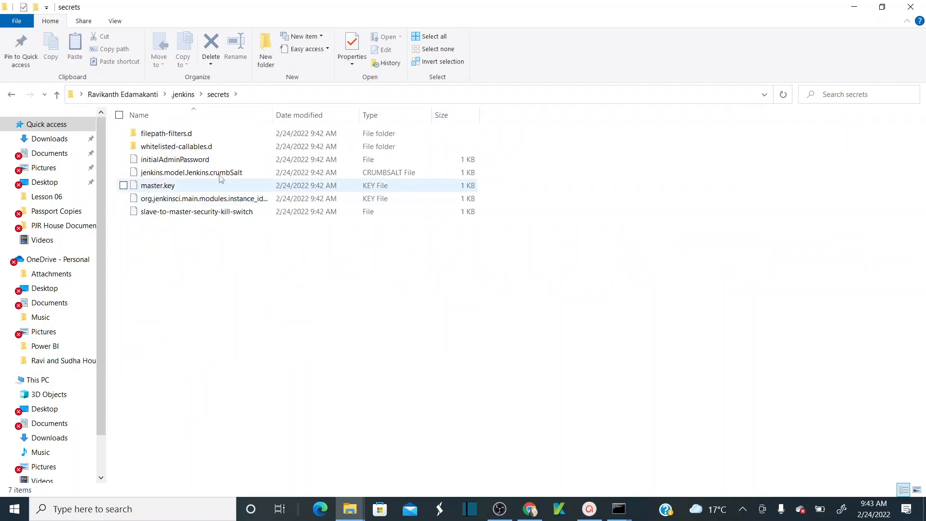
{"action": "left_click", "coordinate": [175, 159]}
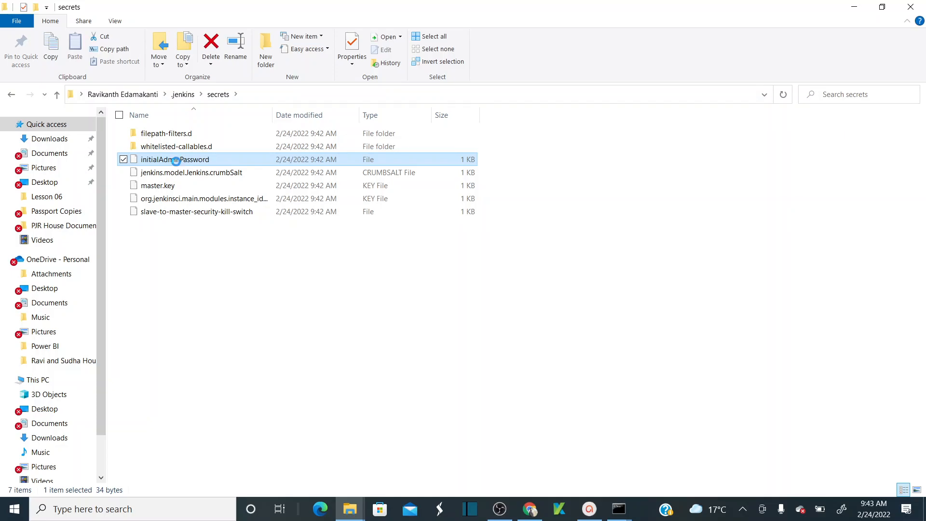
{"action": "right_click", "coordinate": [175, 159]}
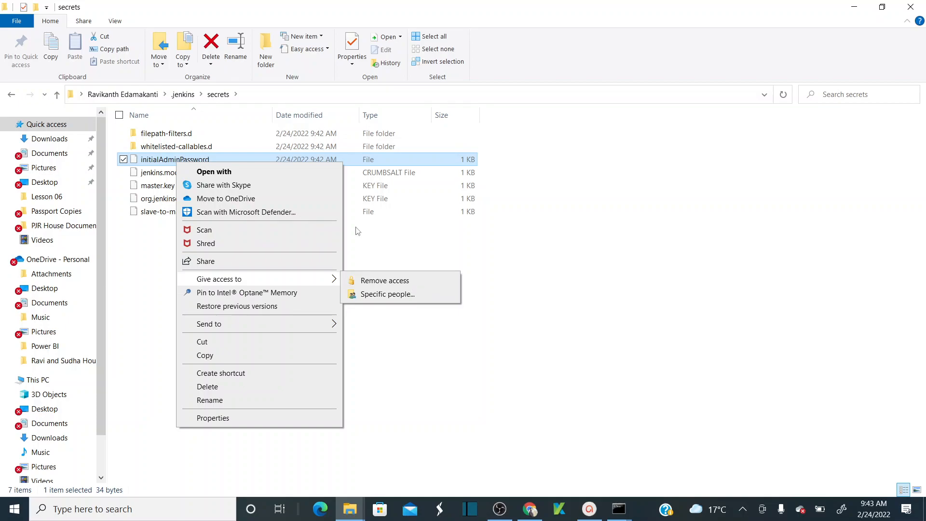
Step: View initialAdminPassword in Notepad via Open with, then close Notepad
{"action": "left_click", "coordinate": [214, 172]}
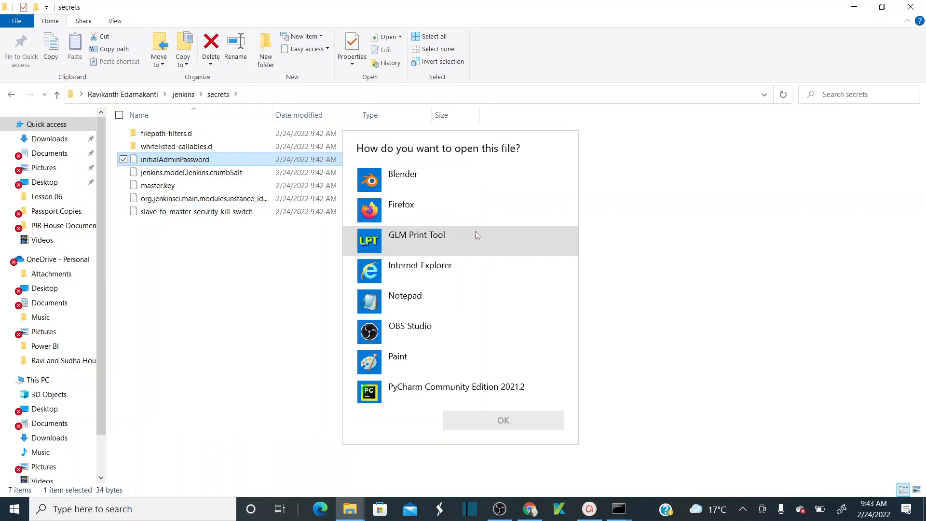
{"action": "left_click", "coordinate": [404, 295]}
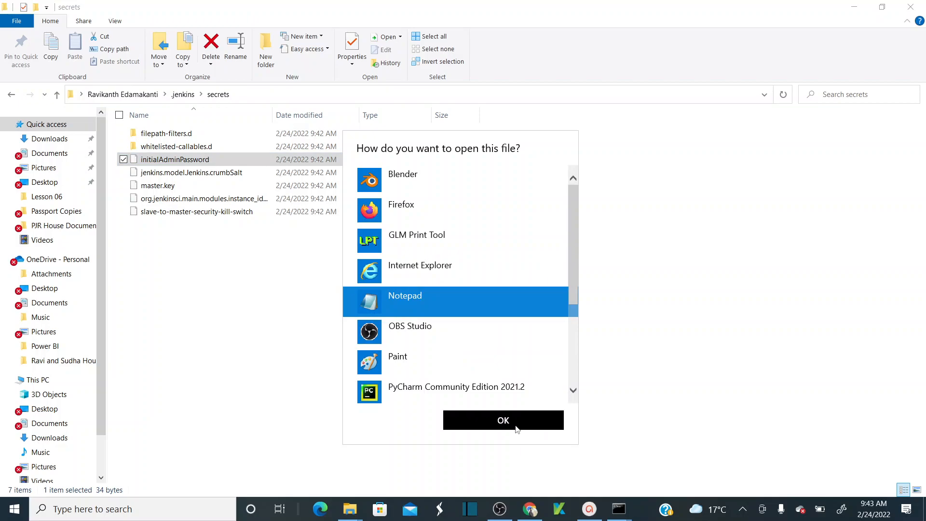
{"action": "left_click", "coordinate": [502, 420]}
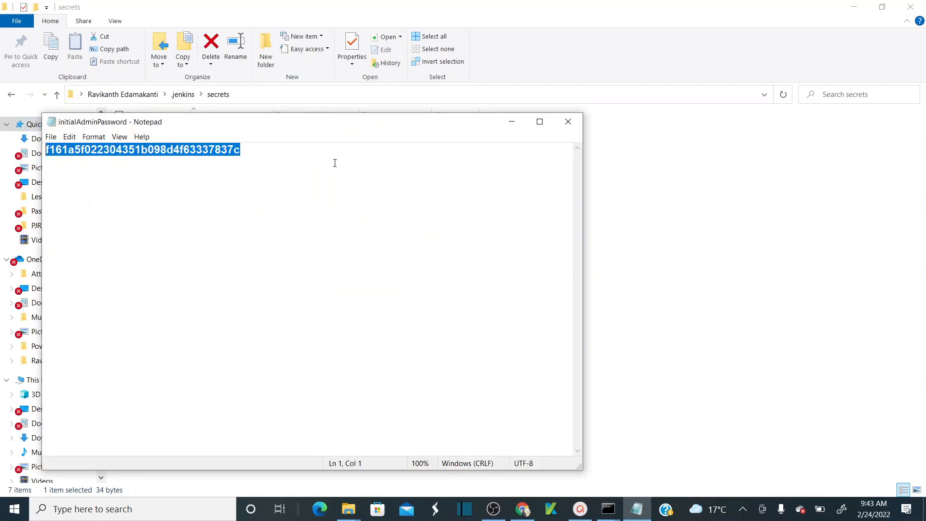
{"action": "mouse_move", "coordinate": [548, 226]}
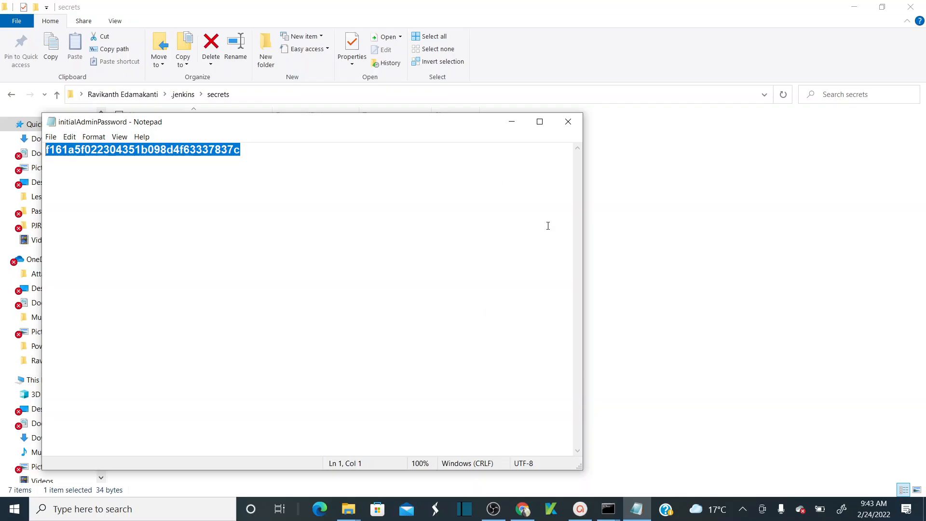
{"action": "left_click", "coordinate": [568, 122]}
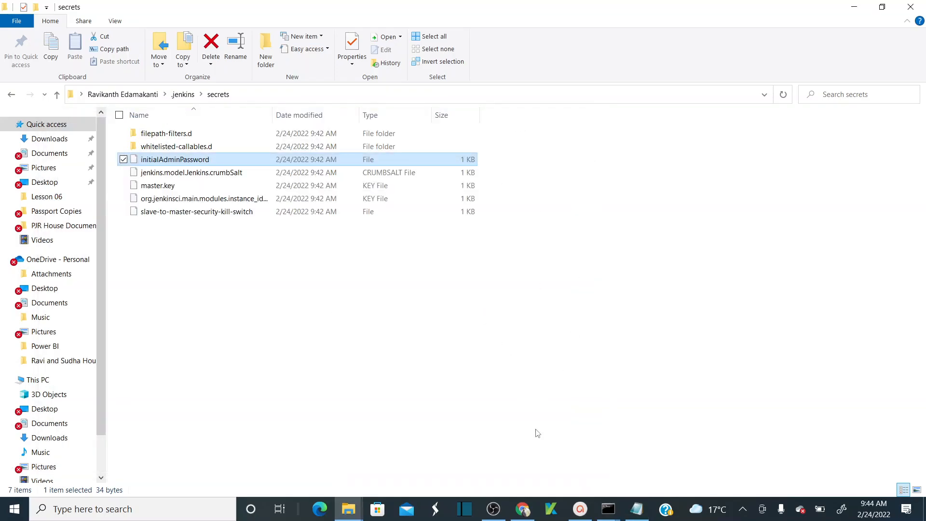
{"action": "mouse_move", "coordinate": [522, 509]}
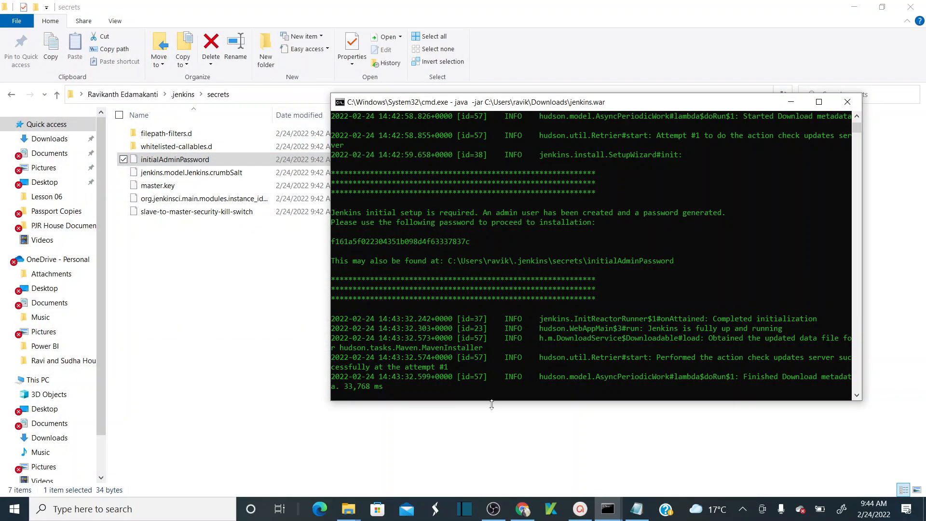
{"action": "mouse_move", "coordinate": [522, 509]}
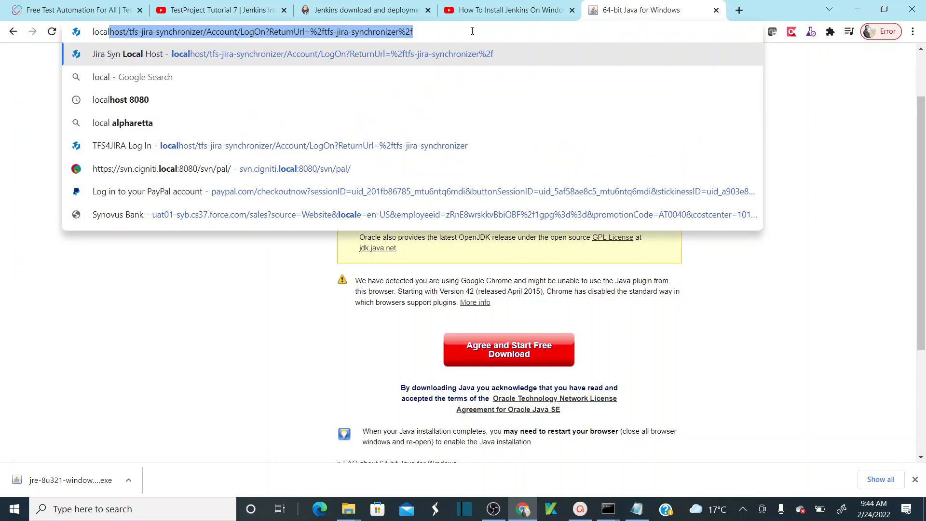
Step: Browse to localhost, paste the initial admin password into Administrator password and continue to Customize Jenkins
{"action": "type", "text": "localhost:8080/login?from=%2F"}
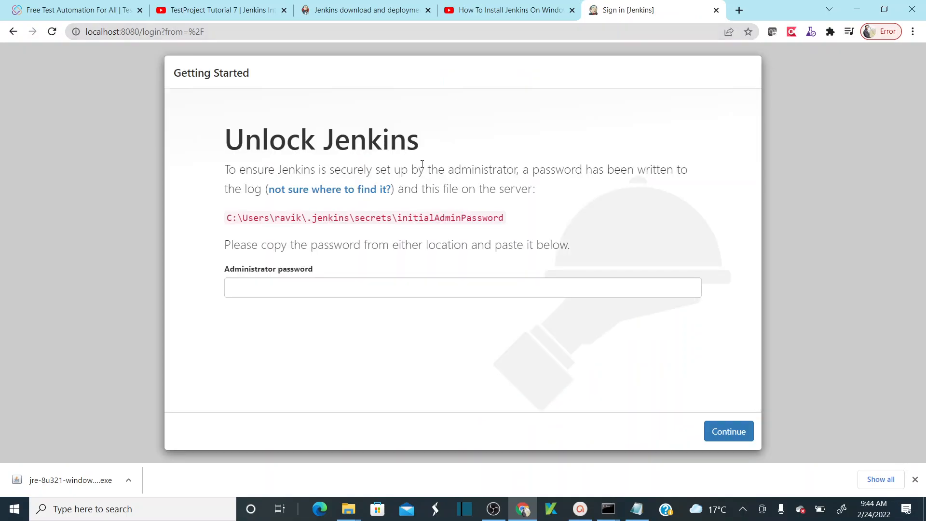
{"action": "left_click", "coordinate": [367, 288]}
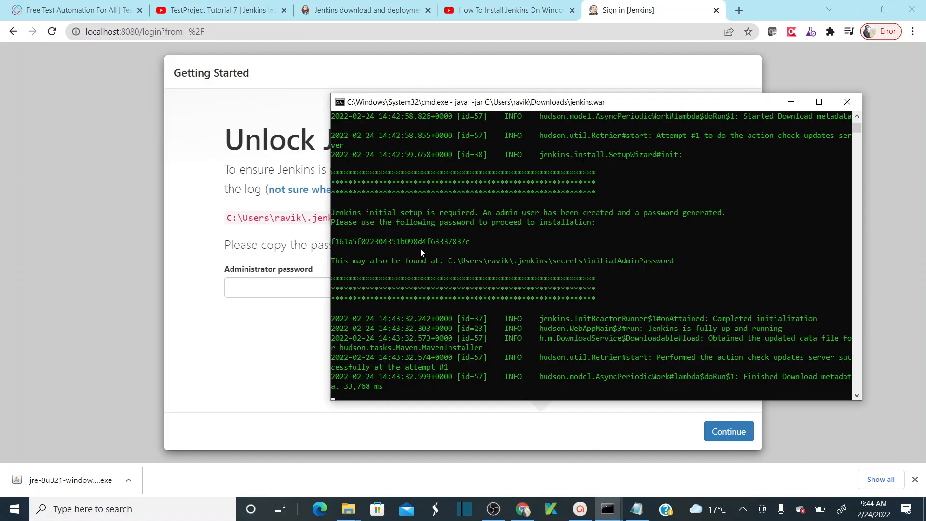
{"action": "left_click", "coordinate": [462, 288]}
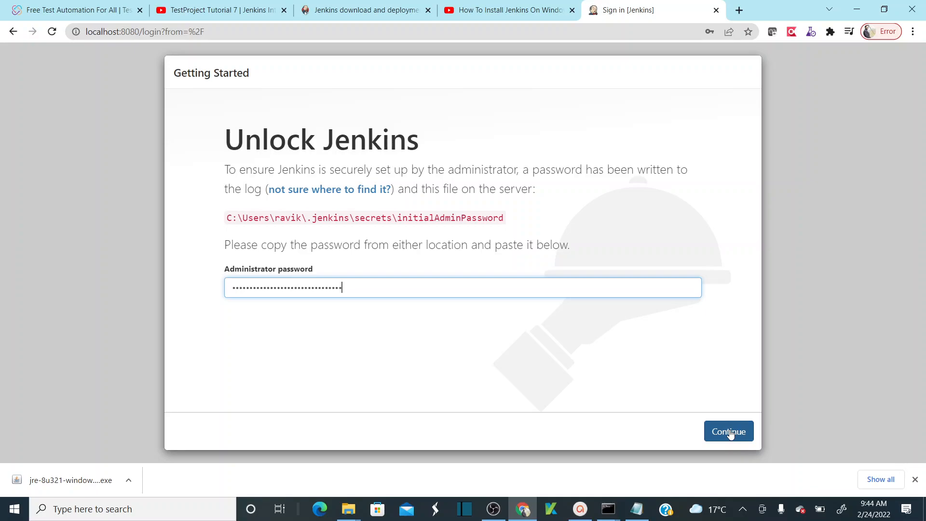
{"action": "left_click", "coordinate": [727, 432]}
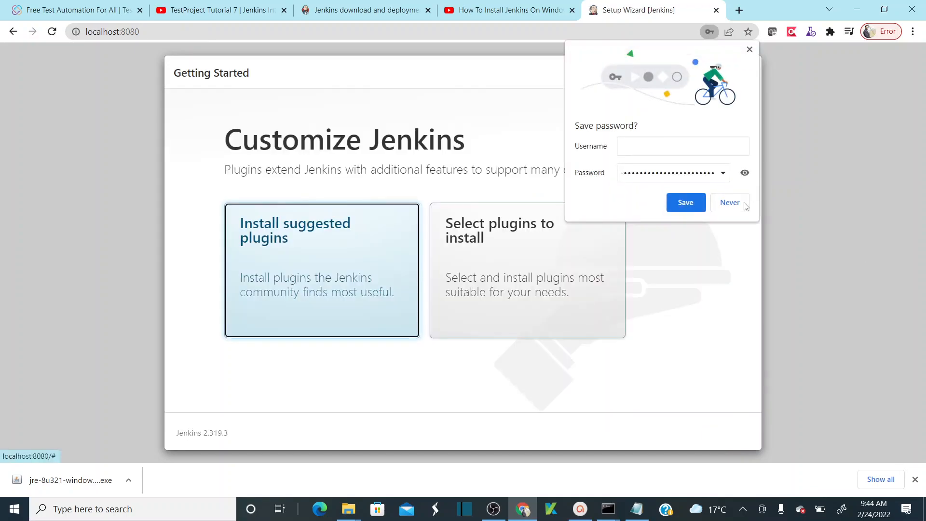
Step: Decline Chrome's offer to save the Jenkins password with Never
{"action": "left_click", "coordinate": [730, 202]}
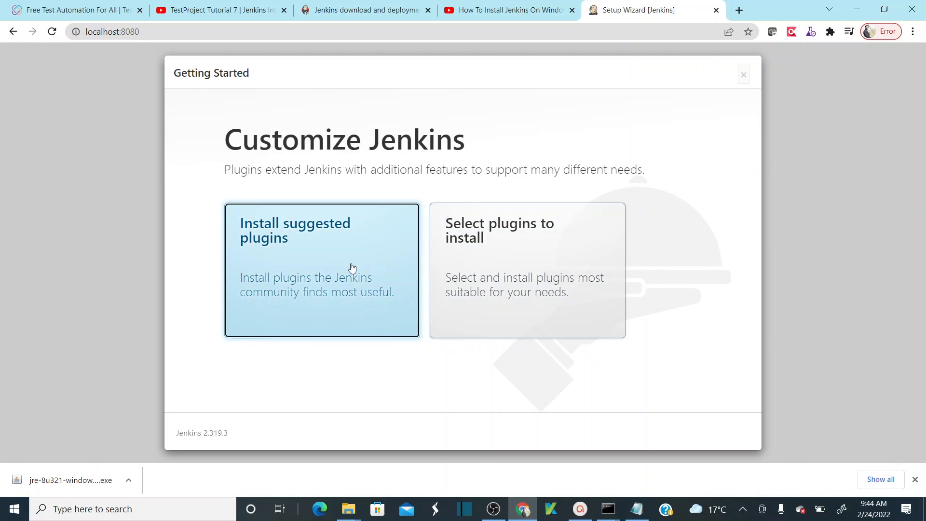
{"action": "mouse_move", "coordinate": [289, 263]}
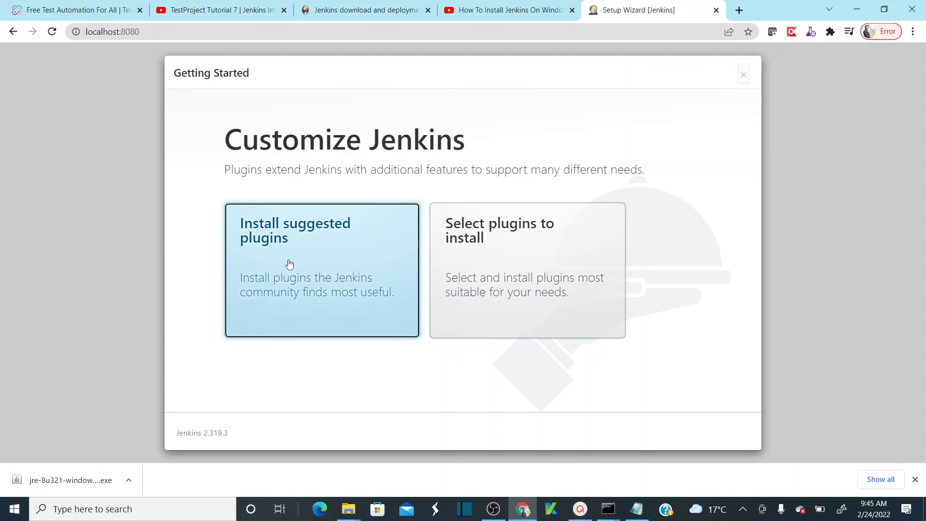
{"action": "mouse_move", "coordinate": [319, 208]}
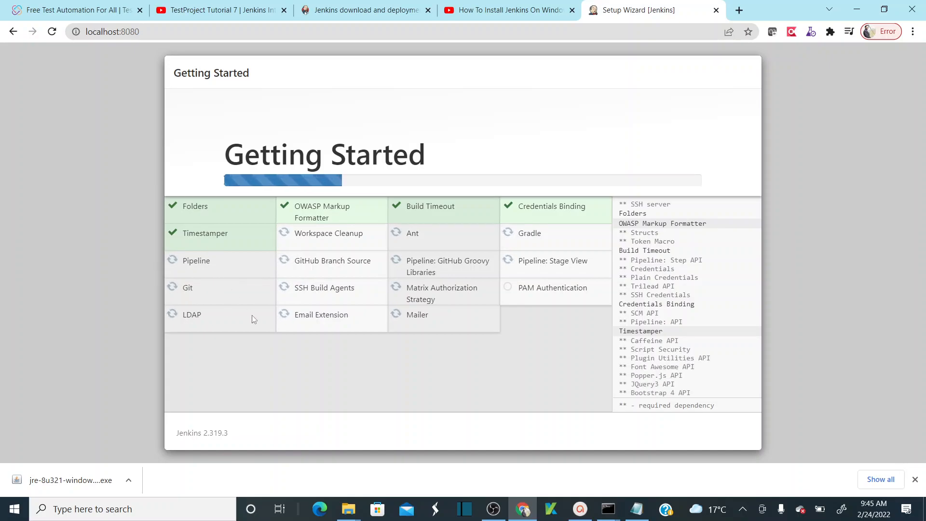
Step: Scroll the Getting Started progress log while the suggested plugins install
{"action": "scroll", "scroll_direction": "down", "scroll_amount": 3}
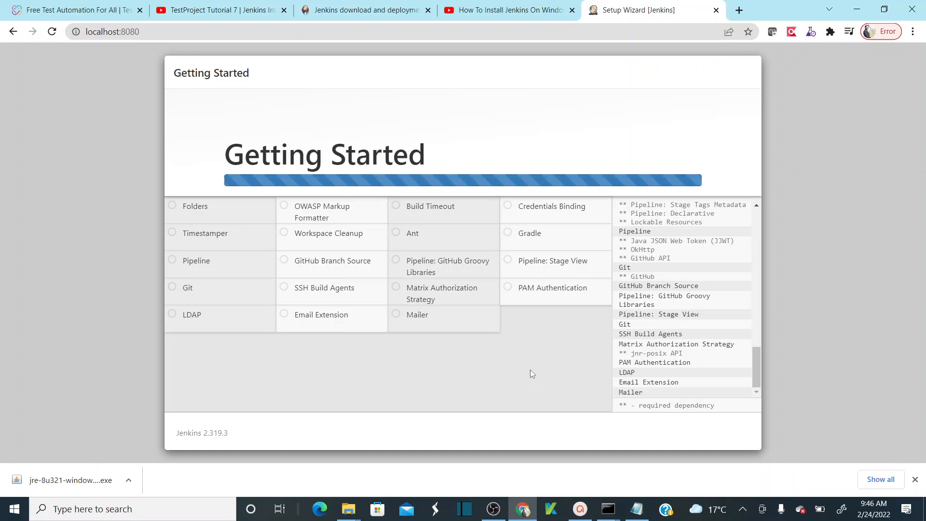
{"action": "mouse_move", "coordinate": [759, 262]}
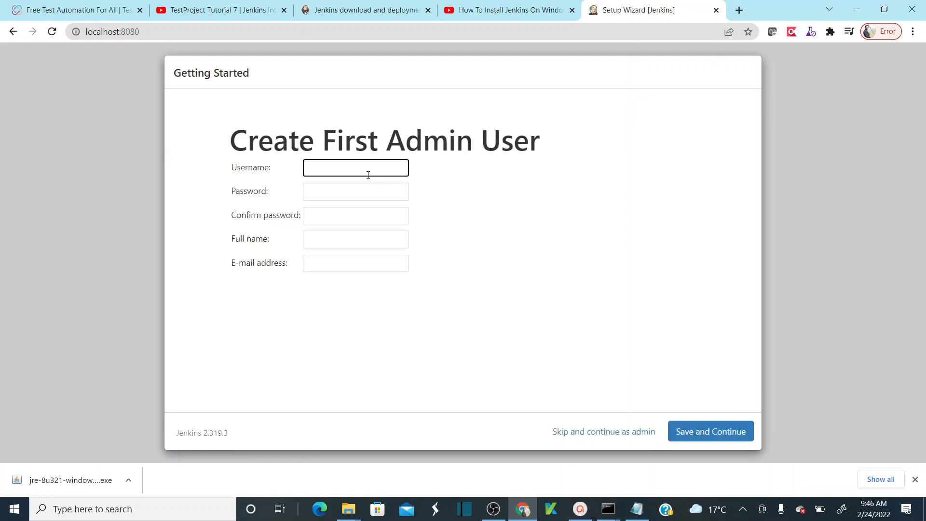
Step: Create the first admin user 'admin' with password, full name Ravi and e-mail, then save and continue
{"action": "left_click", "coordinate": [355, 167]}
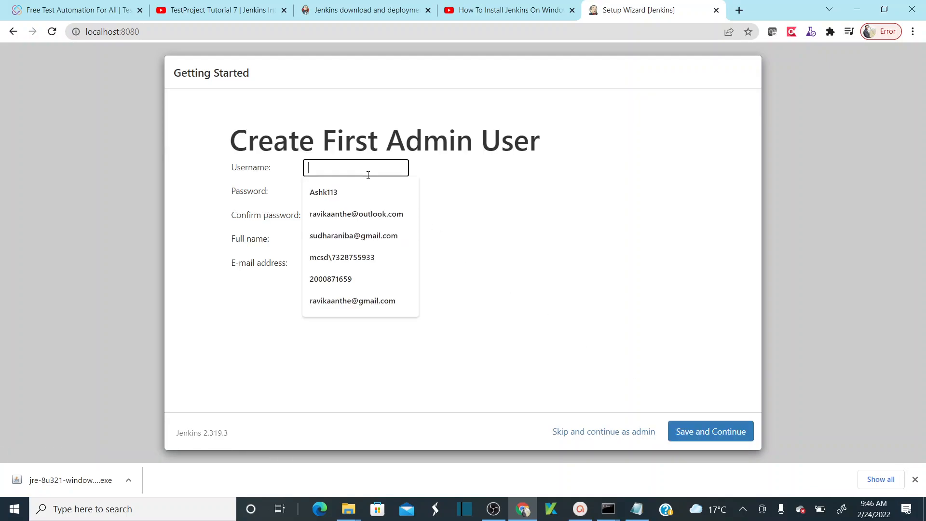
{"action": "type", "text": "admin"}
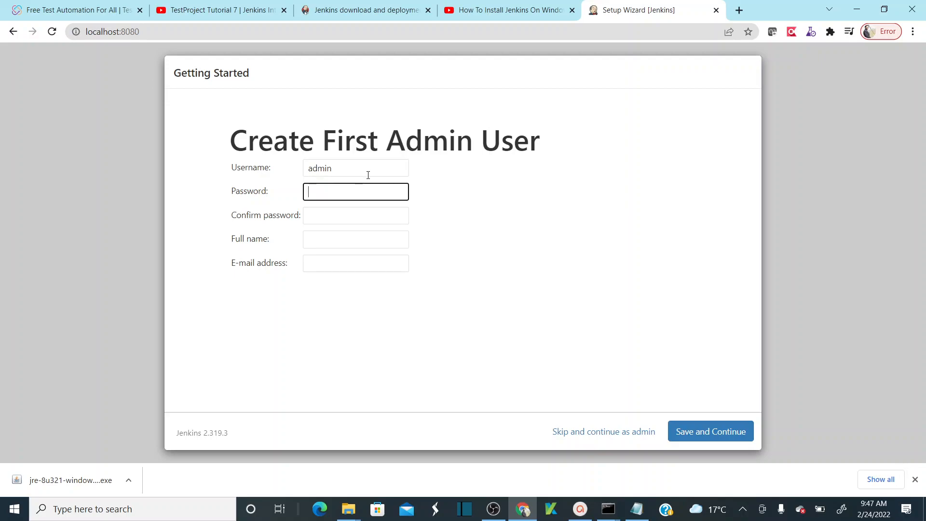
{"action": "type", "text": "•••"}
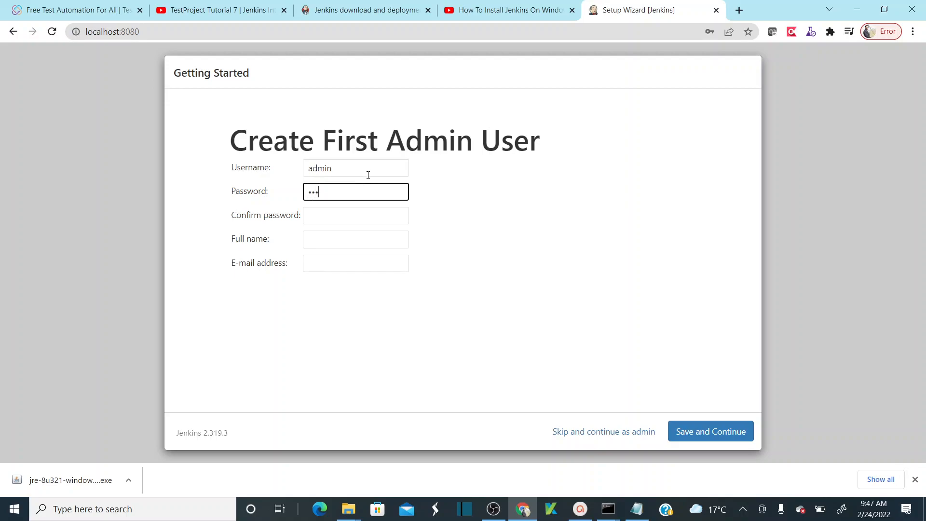
{"action": "type", "text": "•••••"}
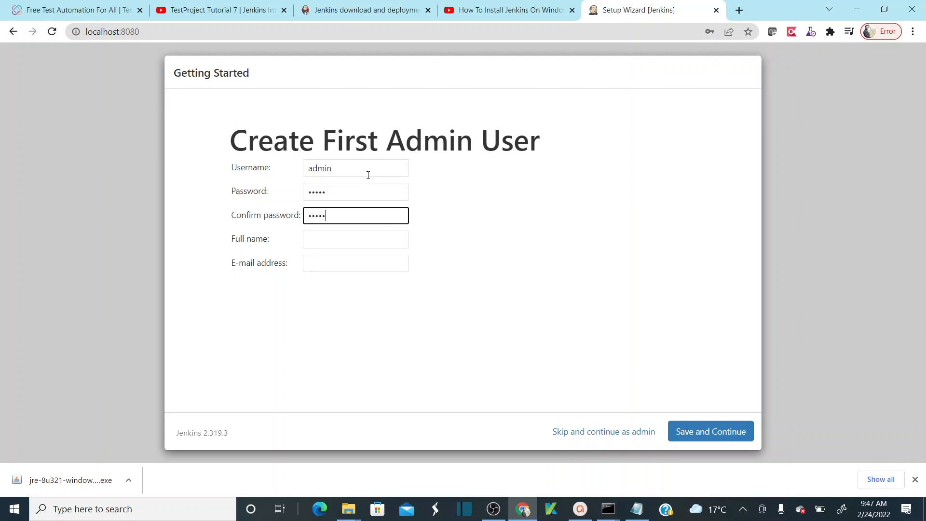
{"action": "type", "text": "Ravi"}
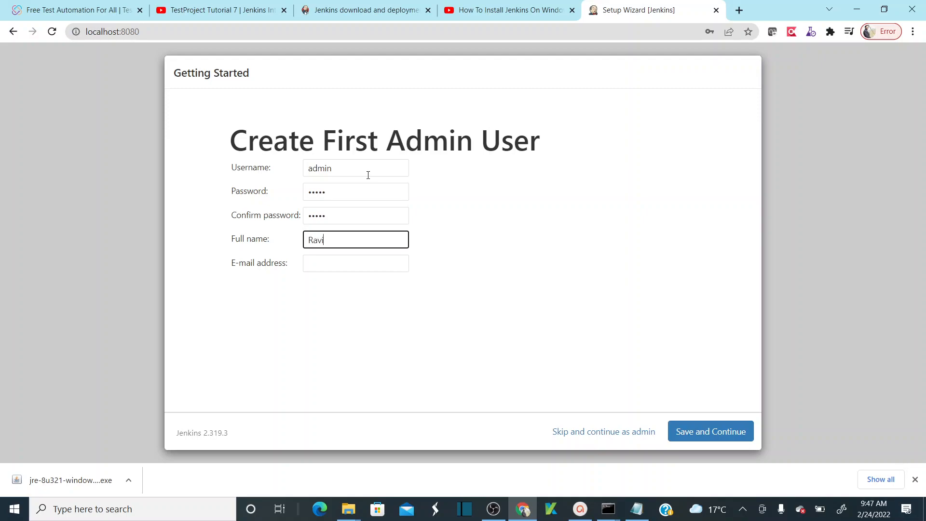
{"action": "type", "text": "ravi"}
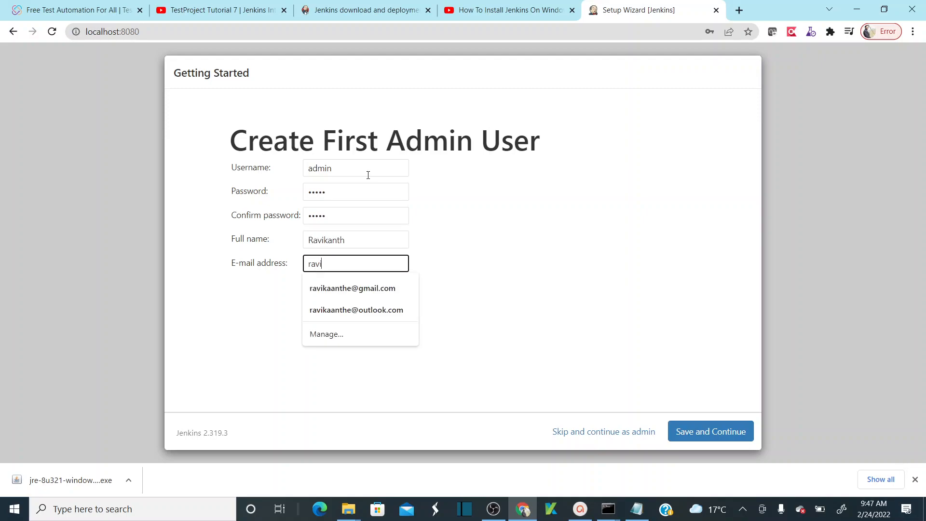
{"action": "left_click", "coordinate": [356, 310]}
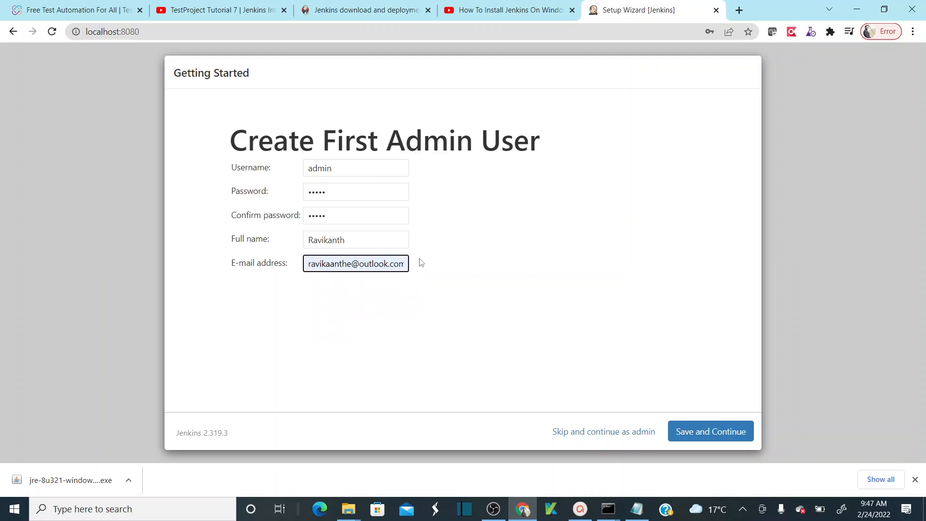
{"action": "mouse_move", "coordinate": [738, 422]}
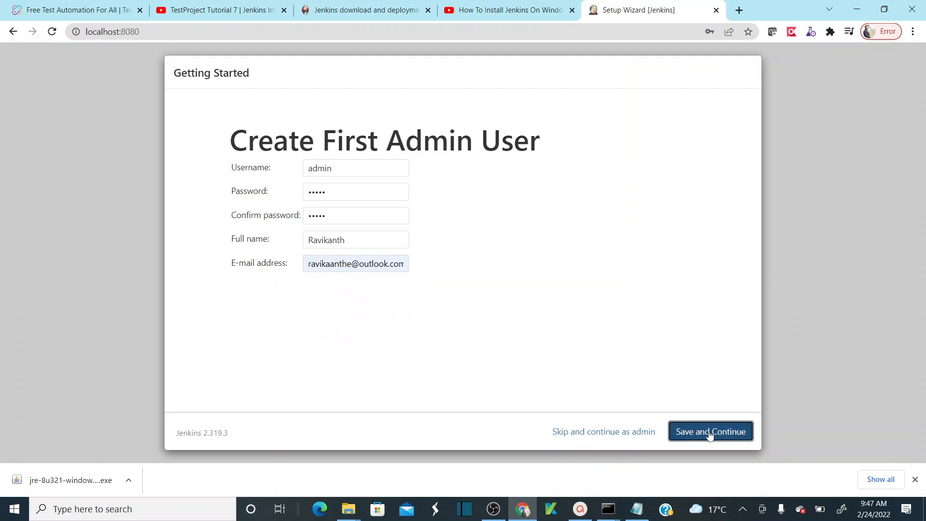
{"action": "left_click", "coordinate": [710, 431]}
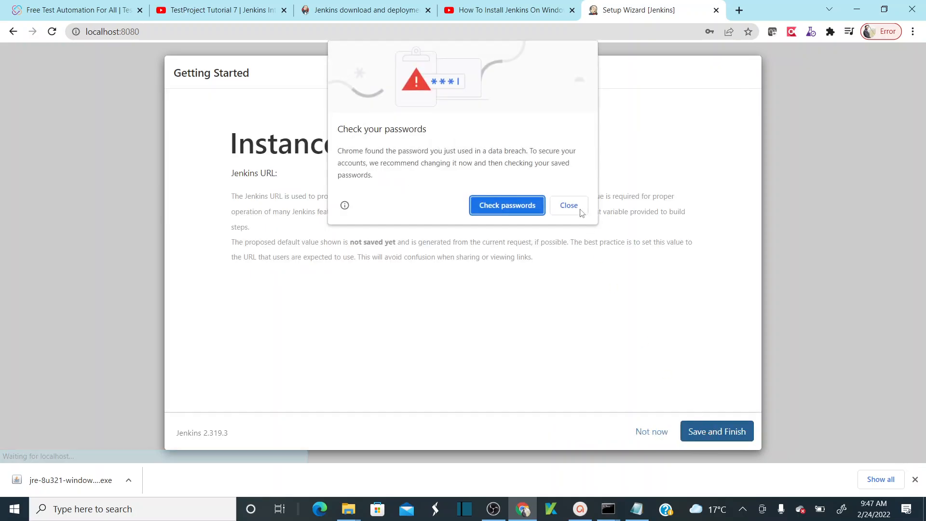
{"action": "mouse_move", "coordinate": [507, 204]}
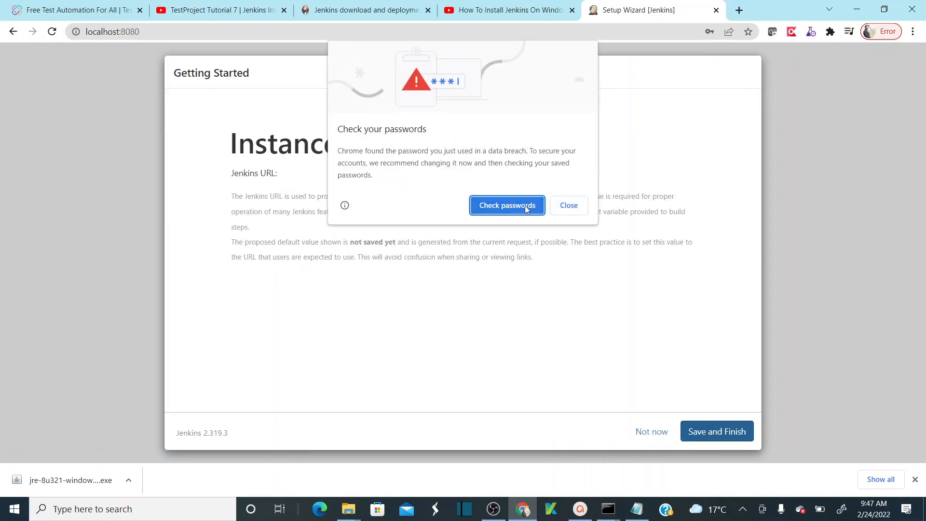
{"action": "mouse_move", "coordinate": [568, 212]}
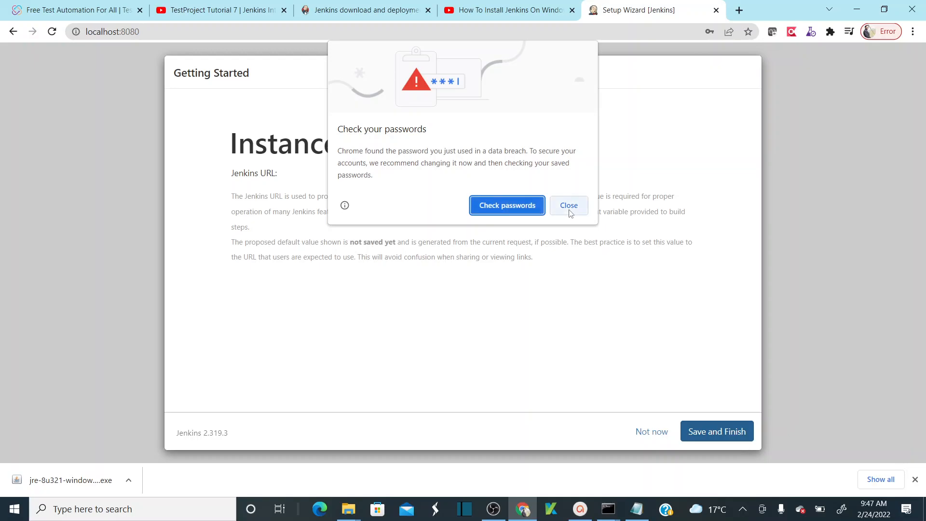
{"action": "left_click", "coordinate": [568, 205]}
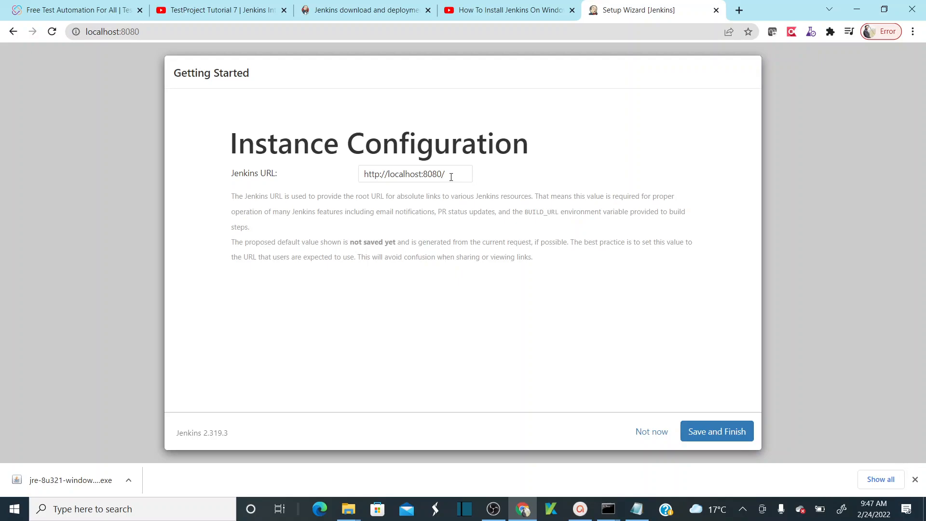
{"action": "triple_click", "coordinate": [414, 173]}
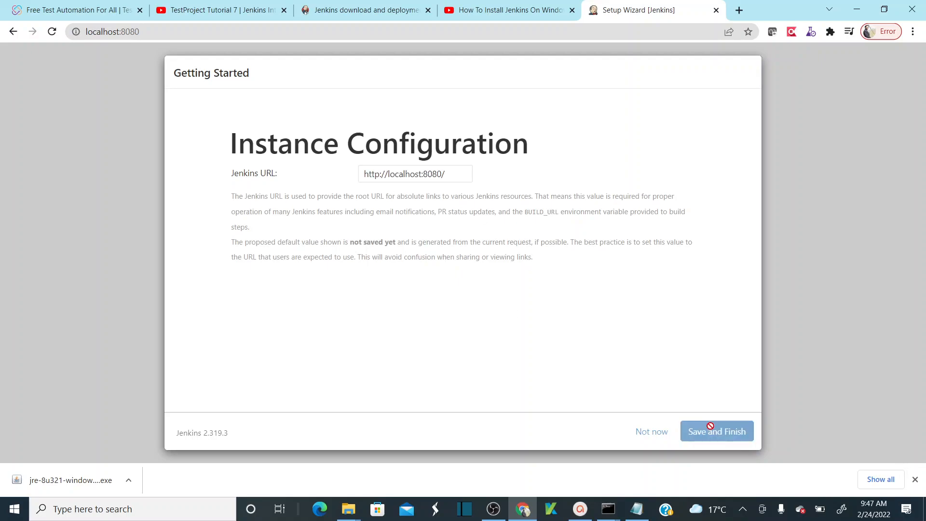
{"action": "left_click", "coordinate": [716, 431]}
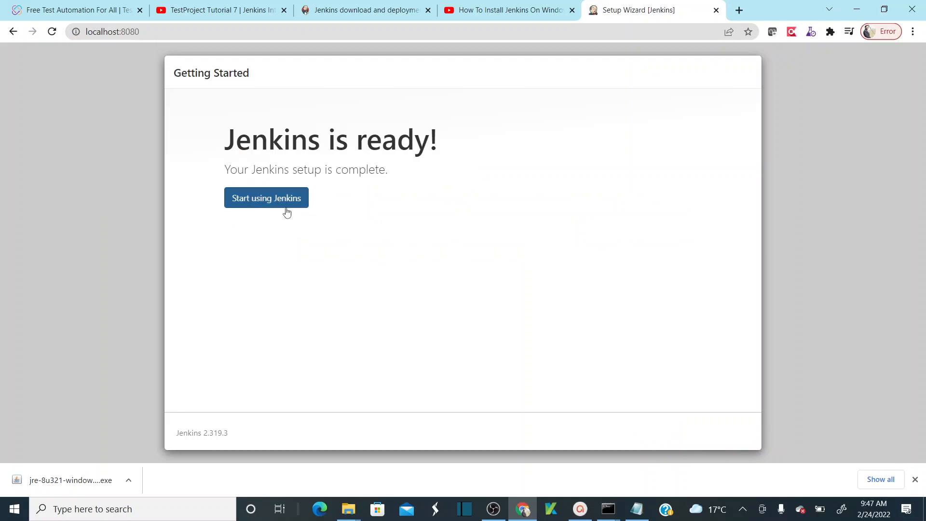
Step: Start using Jenkins to reach the Welcome to Jenkins dashboard as admin
{"action": "left_click", "coordinate": [266, 198]}
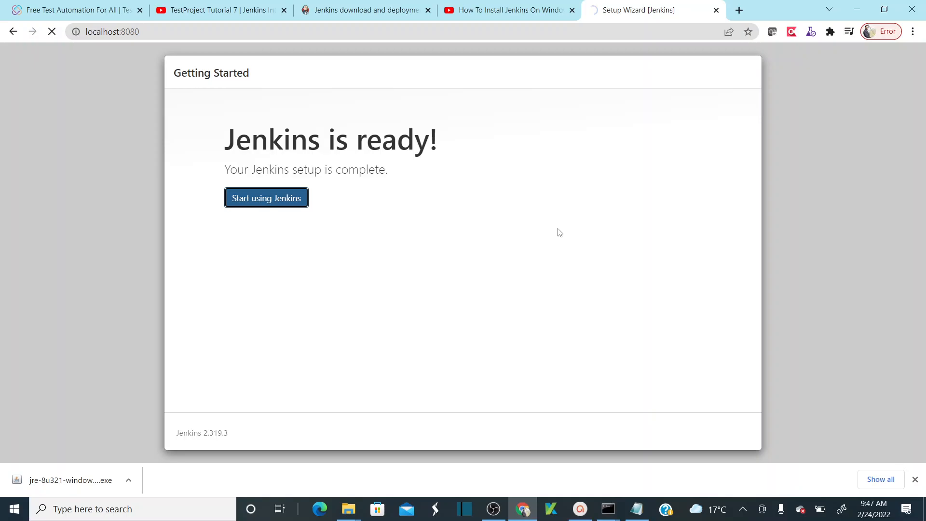
{"action": "left_click", "coordinate": [266, 198]}
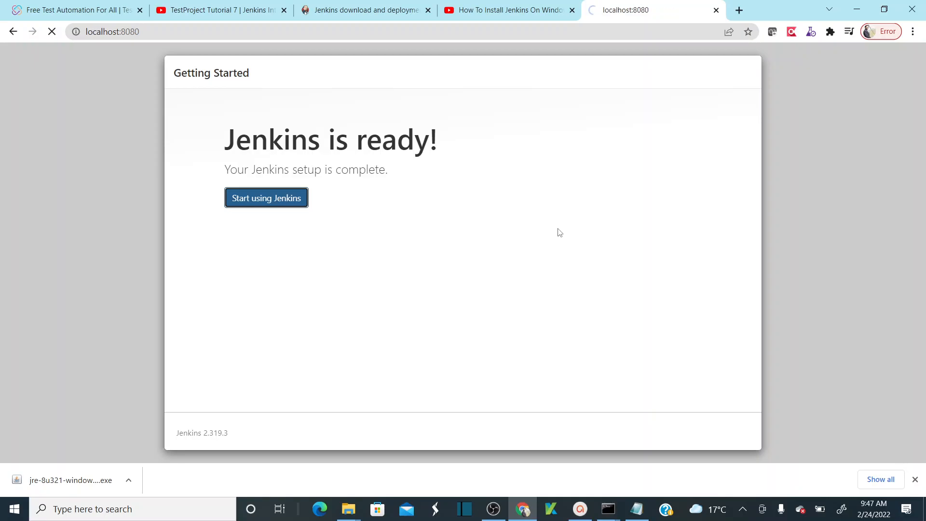
{"action": "left_click", "coordinate": [266, 198]}
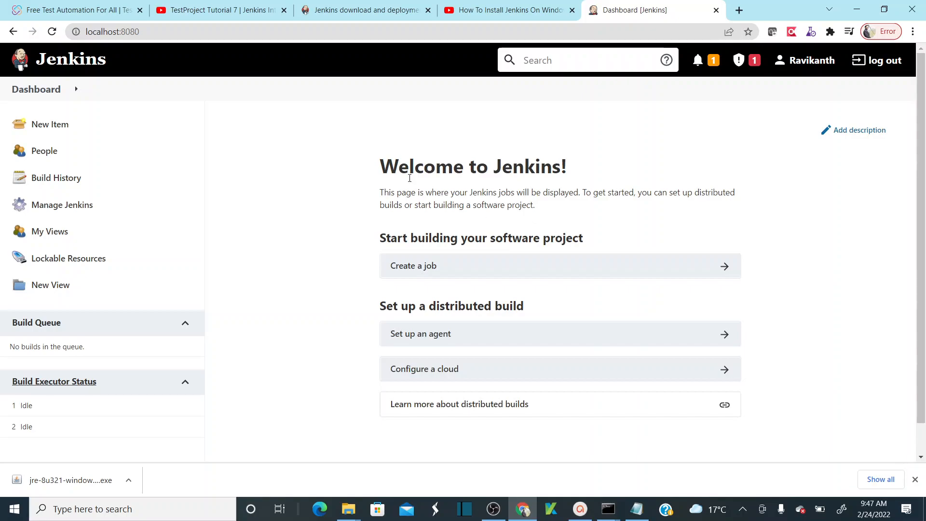
{"action": "mouse_move", "coordinate": [266, 281]}
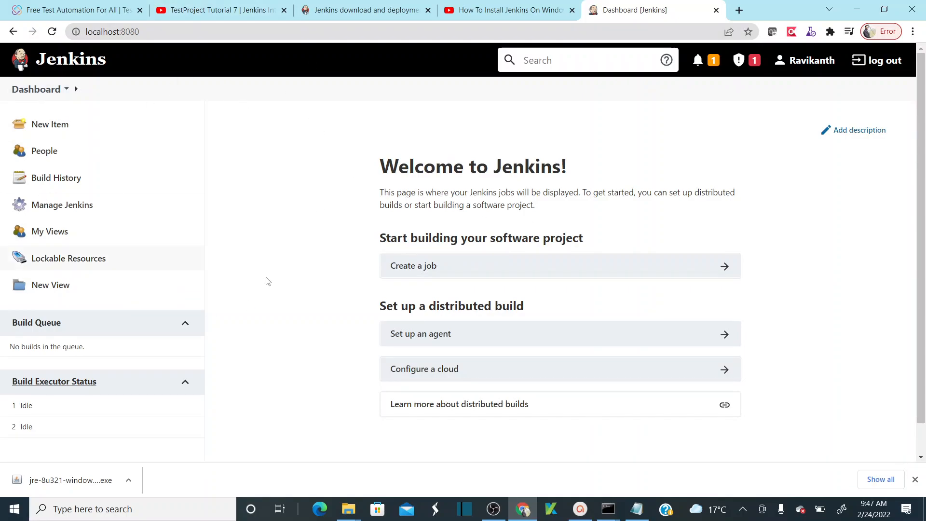